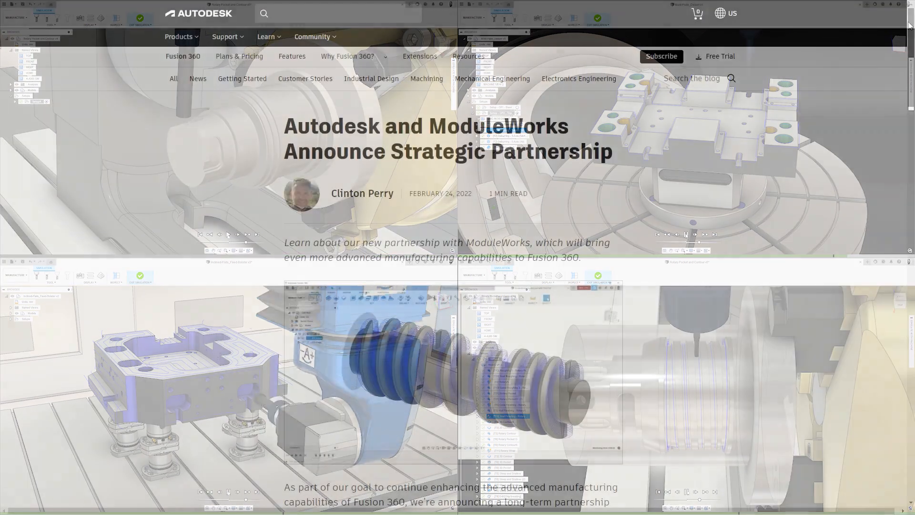
Step: Leave the running simulation and reopen the Rotary Contour operation for editing
{"action": "scroll", "scroll_direction": "down", "scroll_amount": 3}
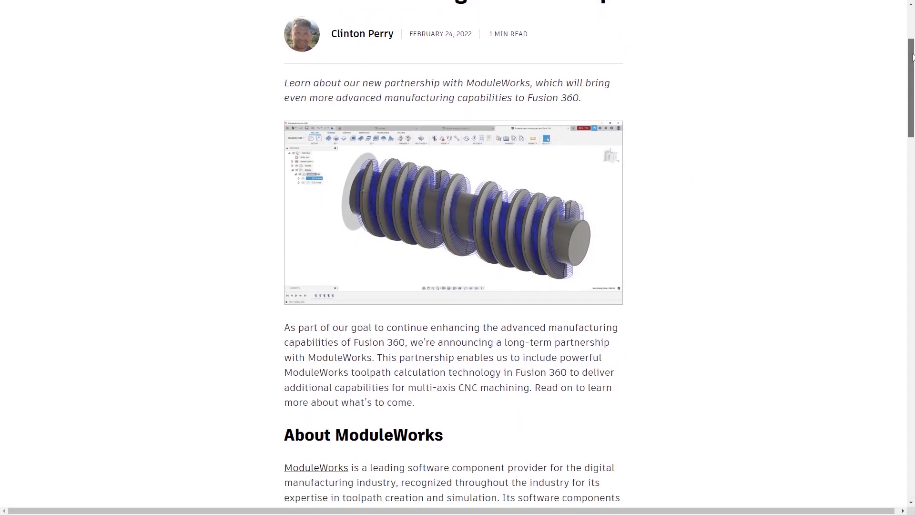
{"action": "scroll", "scroll_direction": "down", "scroll_amount": 3}
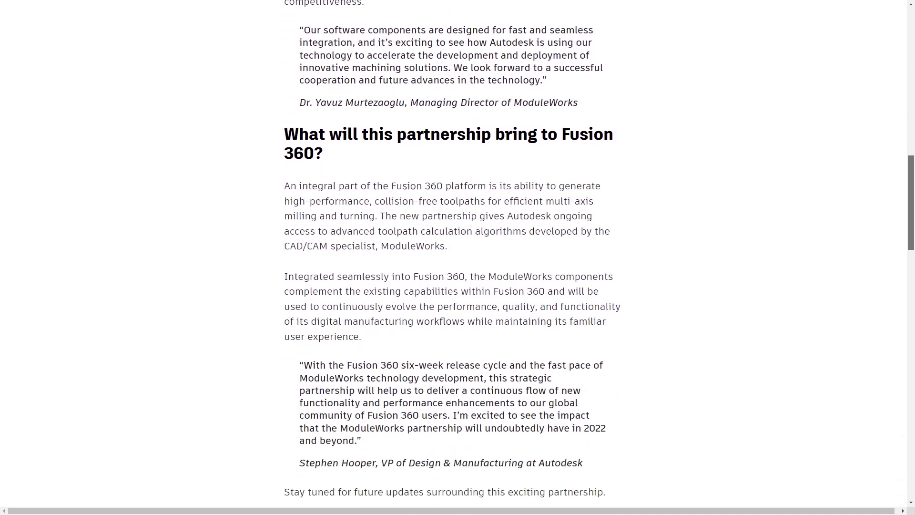
{"action": "scroll", "scroll_direction": "down", "scroll_amount": 3}
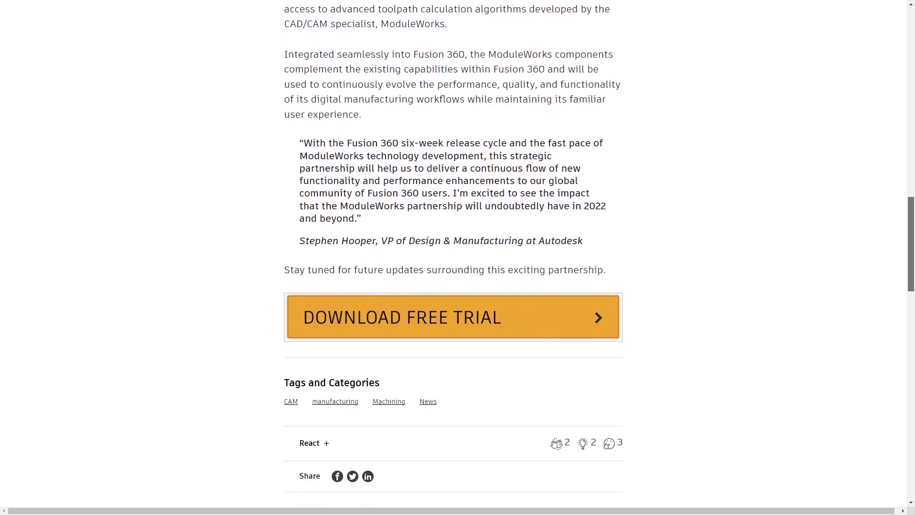
{"action": "scroll", "scroll_direction": "down", "scroll_amount": 3}
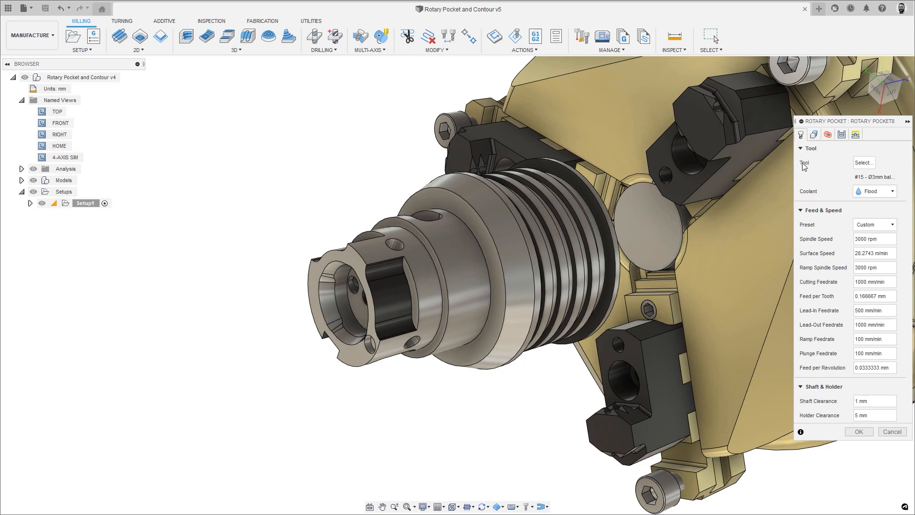
{"action": "left_click", "coordinate": [813, 135]}
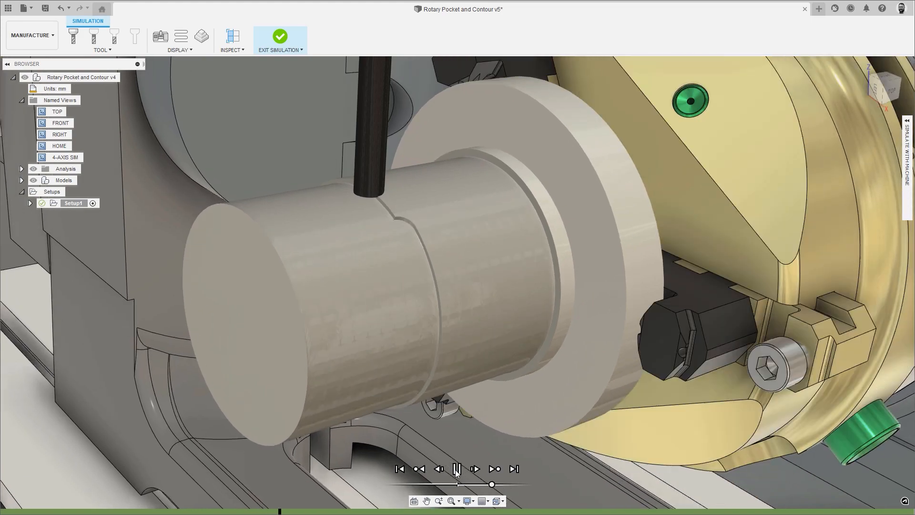
{"action": "left_click", "coordinate": [280, 36]}
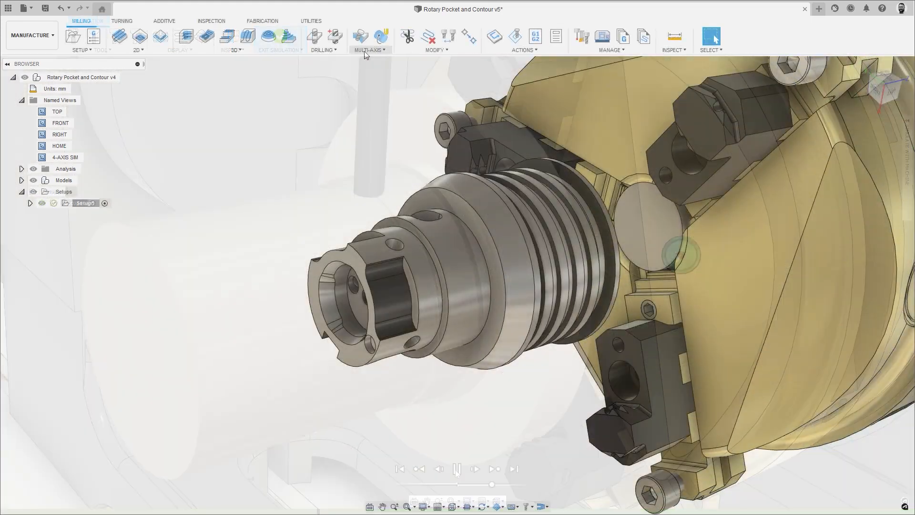
{"action": "left_click", "coordinate": [279, 39]}
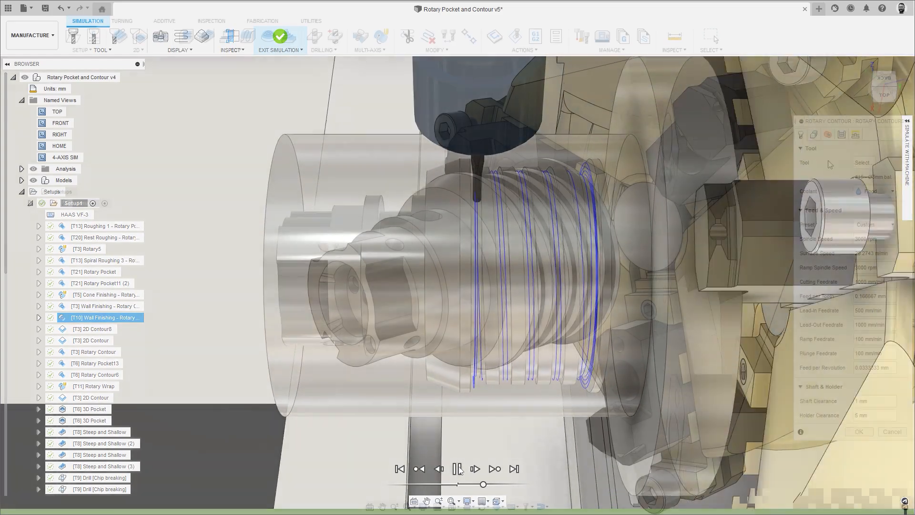
Step: Switch the rotary contour to the 2 mm end mill, check geometry offsets, and simulate on the machine
{"action": "left_click", "coordinate": [863, 162]}
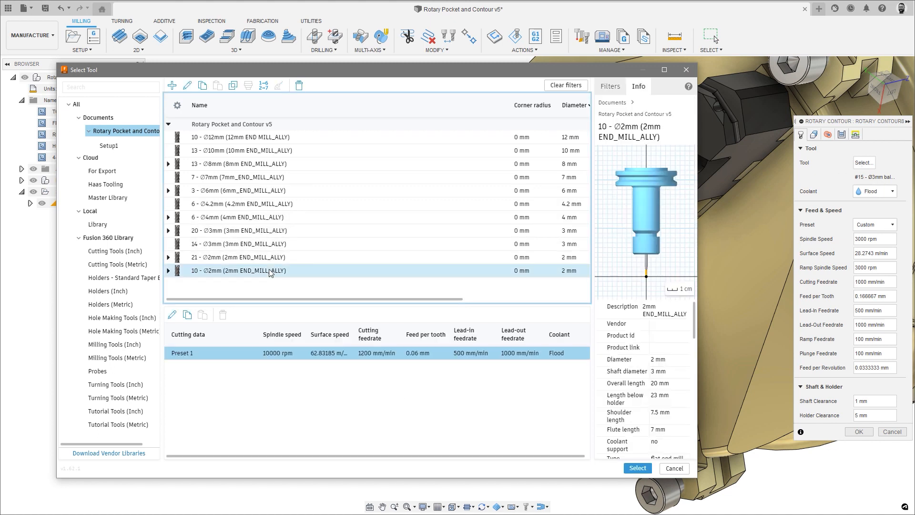
{"action": "left_click", "coordinate": [637, 467]}
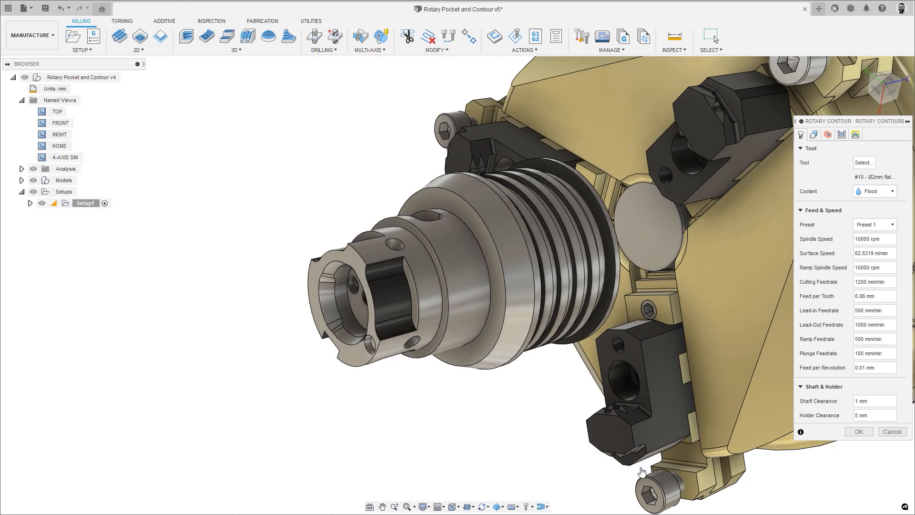
{"action": "left_click", "coordinate": [813, 134]}
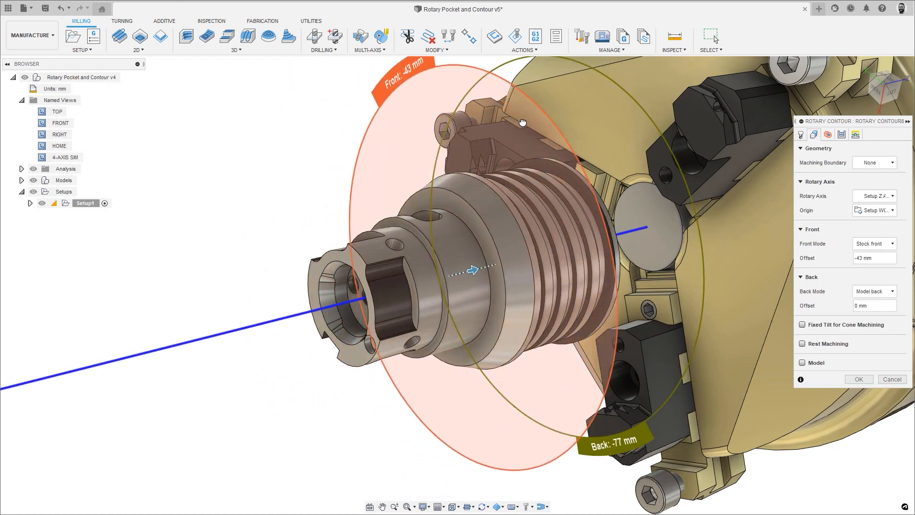
{"action": "left_click", "coordinate": [828, 134]}
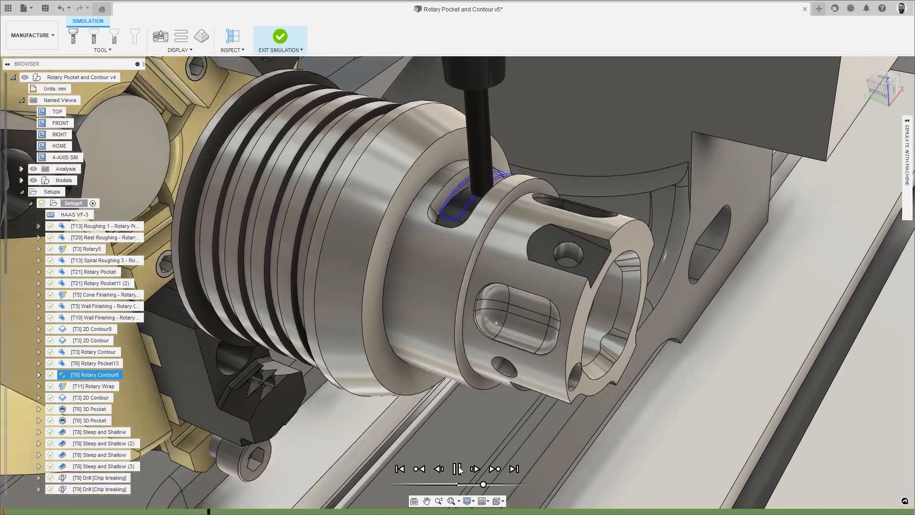
{"action": "left_click", "coordinate": [458, 469]}
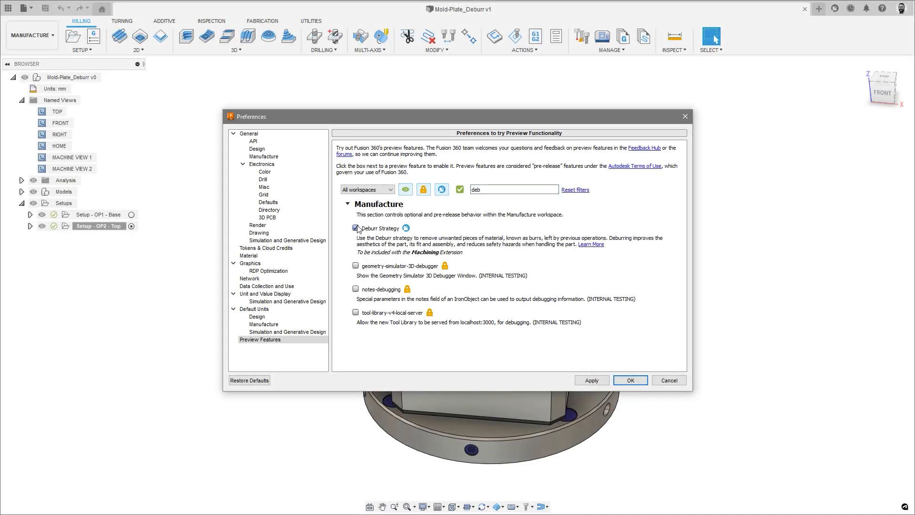
Step: Enable Deburr Strategy, then simulate the 3-axis and 5-axis deburring operations in Setup OP2
{"action": "left_click", "coordinate": [629, 380]}
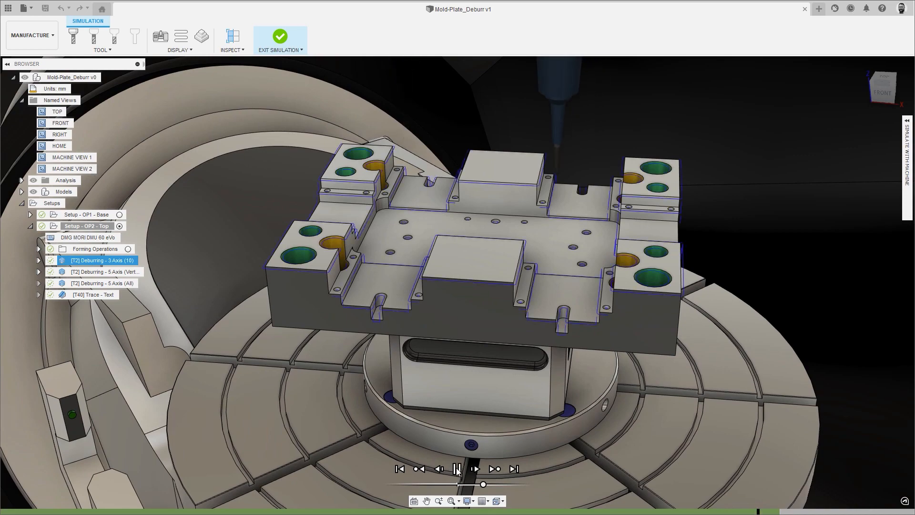
{"action": "left_click", "coordinate": [473, 468]}
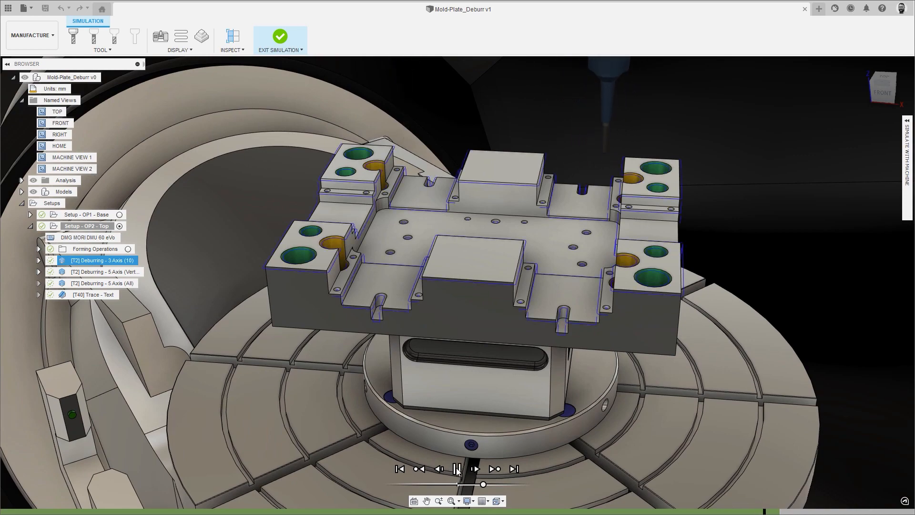
{"action": "left_click", "coordinate": [279, 36]}
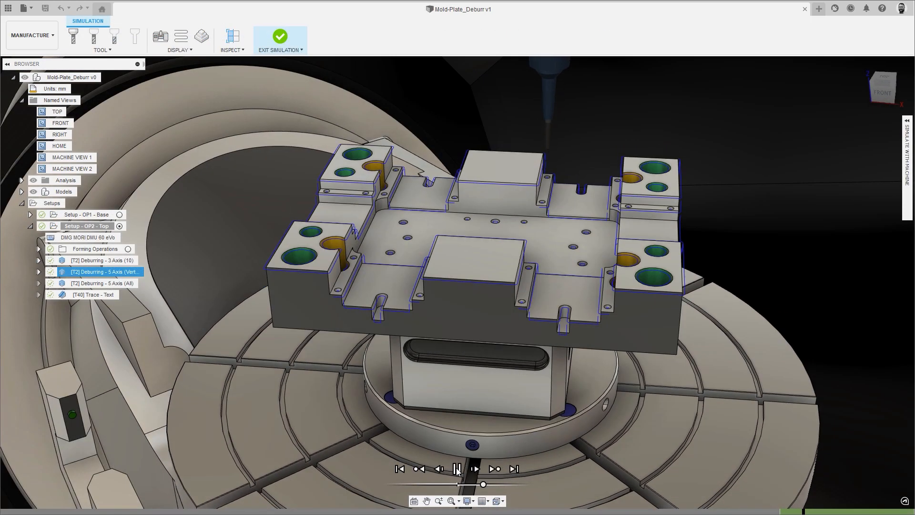
{"action": "left_click", "coordinate": [456, 468]}
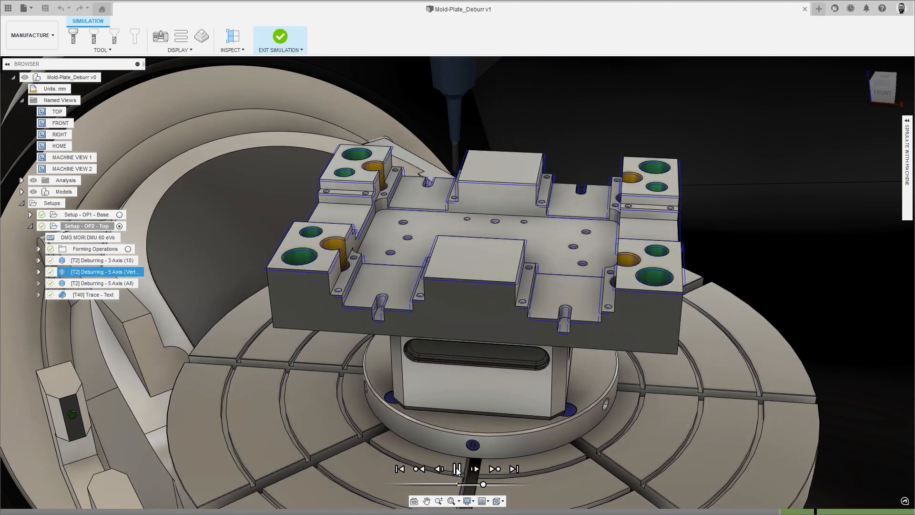
{"action": "left_click", "coordinate": [474, 468]}
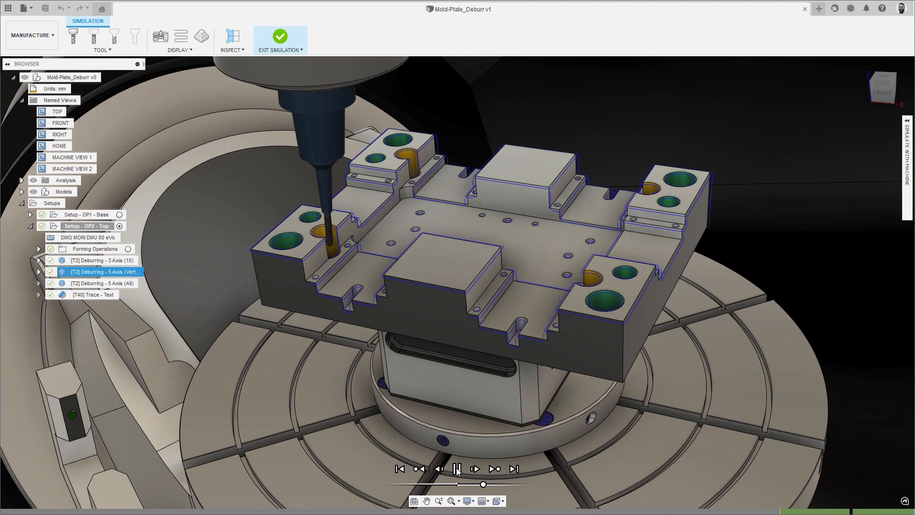
Step: Set Edges to Deburr to Selection and pick the corner block's top edge chain
{"action": "left_click", "coordinate": [280, 37]}
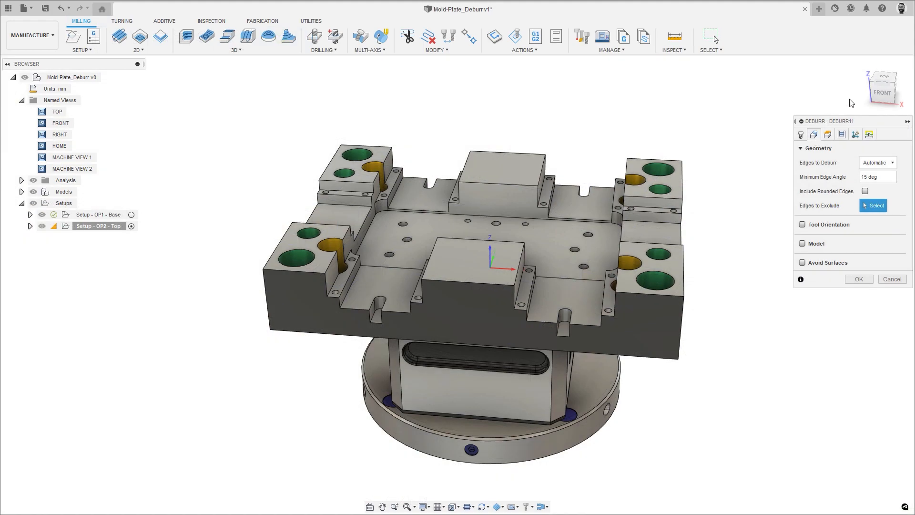
{"action": "left_click", "coordinate": [875, 162]}
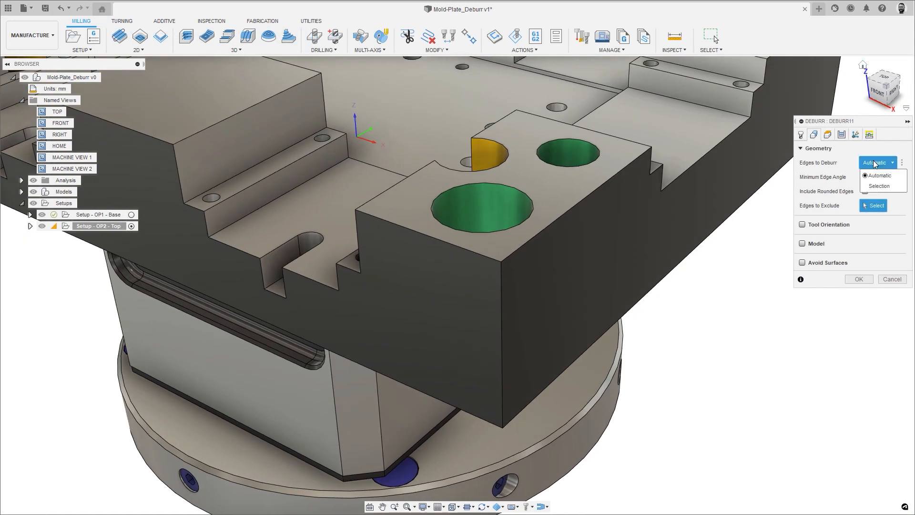
{"action": "left_click", "coordinate": [879, 185]}
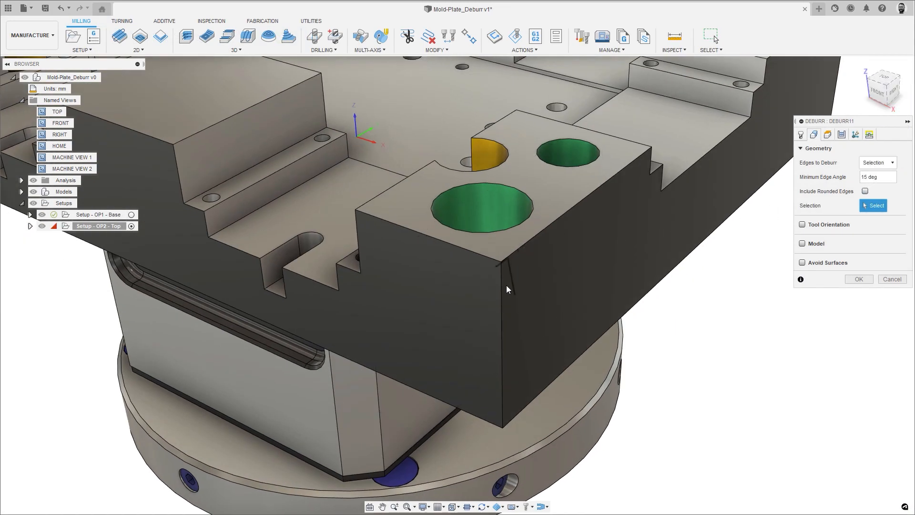
{"action": "left_click", "coordinate": [480, 258]}
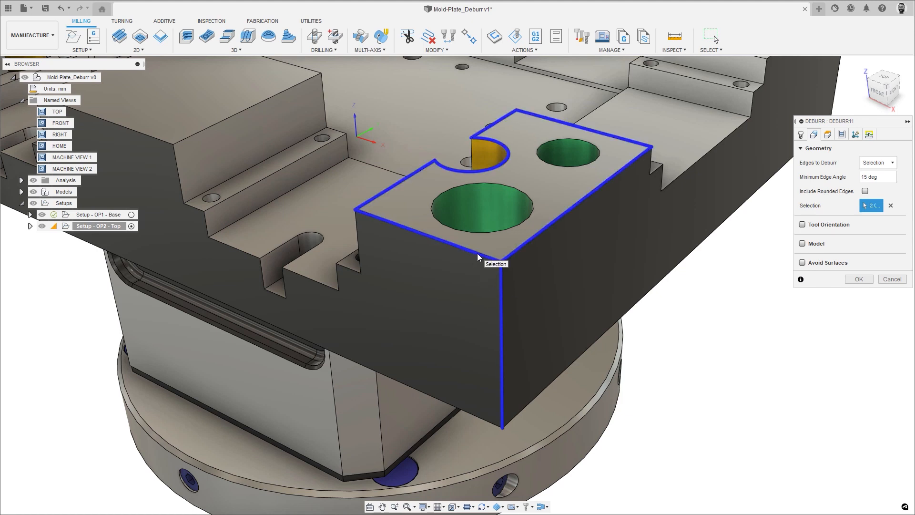
{"action": "mouse_move", "coordinate": [360, 248]}
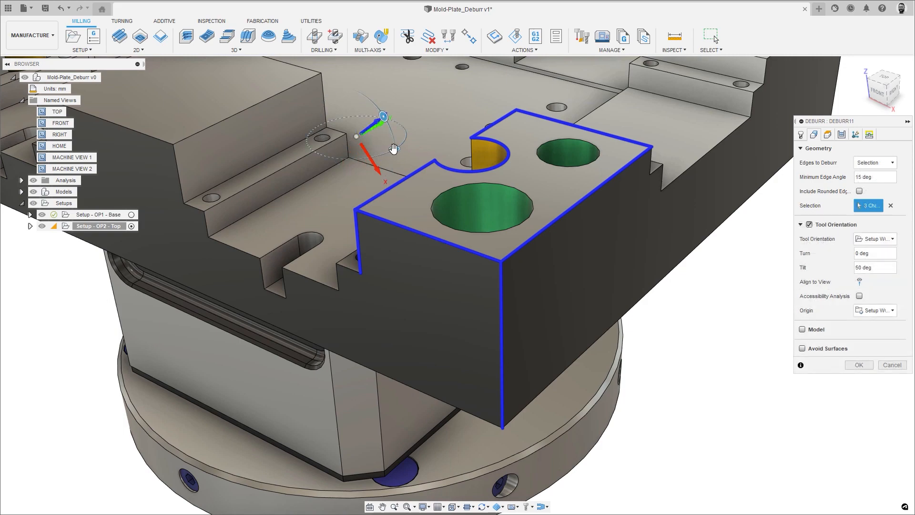
Step: Tilt the deburr tool orientation to 50° and simulate the resulting toolpath
{"action": "left_click_drag", "start_coordinate": [383, 116], "coordinate": [356, 156]}
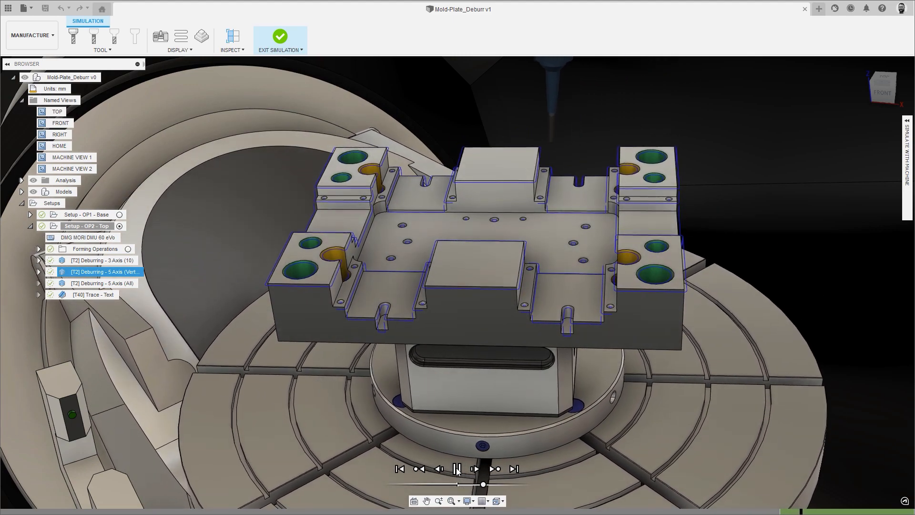
{"action": "left_click", "coordinate": [474, 469]}
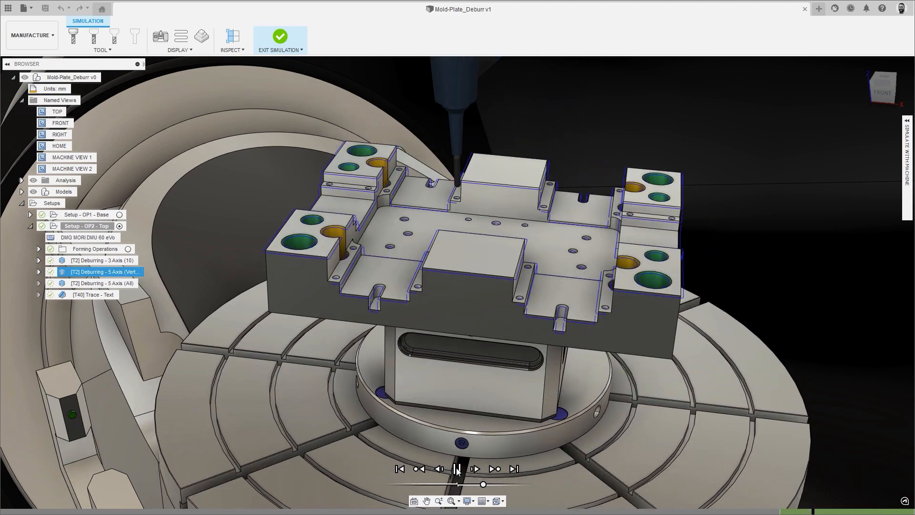
{"action": "left_click", "coordinate": [475, 469]}
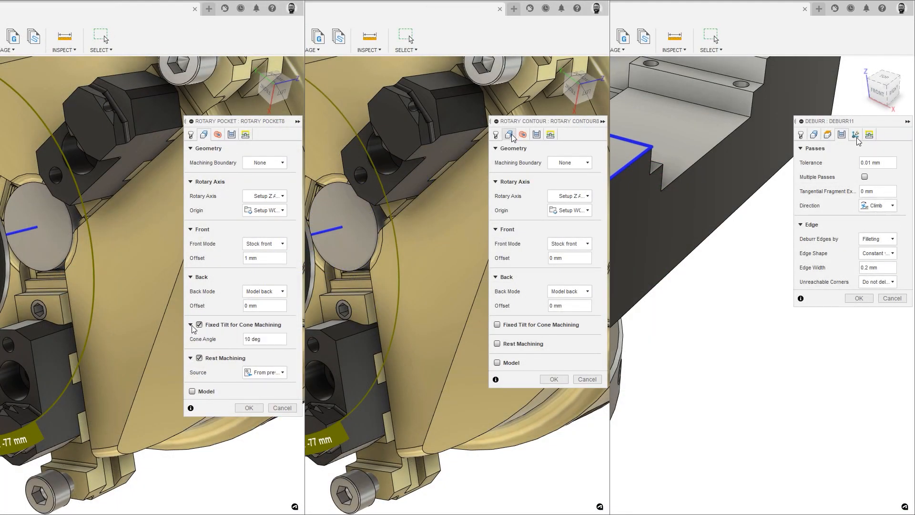
Step: Uncheck Fixed Tilt for Cone Machining, adjust rotary offsets, and set deburr machining type to 3-axis
{"action": "left_click", "coordinate": [854, 134]}
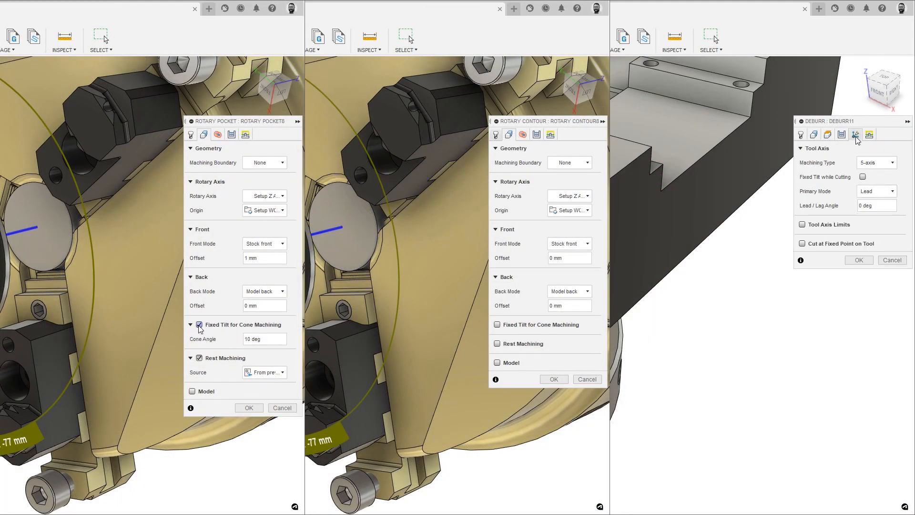
{"action": "left_click", "coordinate": [875, 162]}
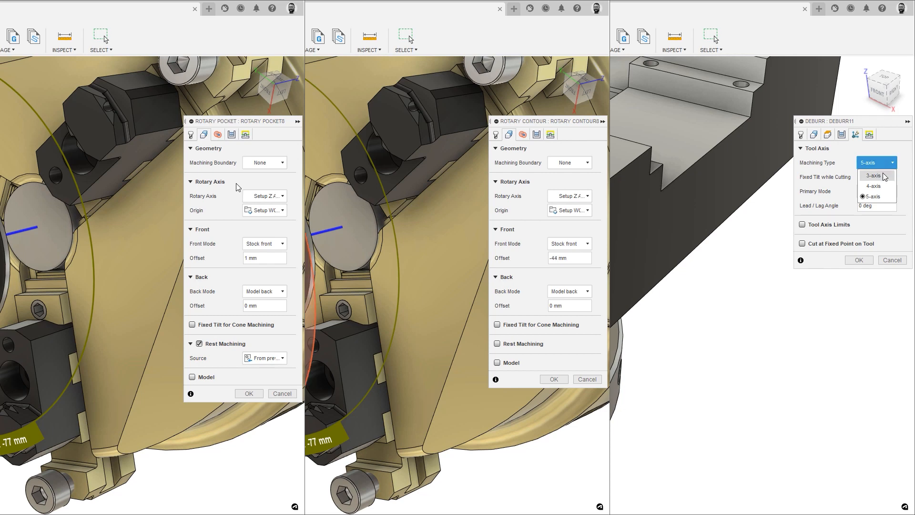
{"action": "left_click", "coordinate": [873, 175]}
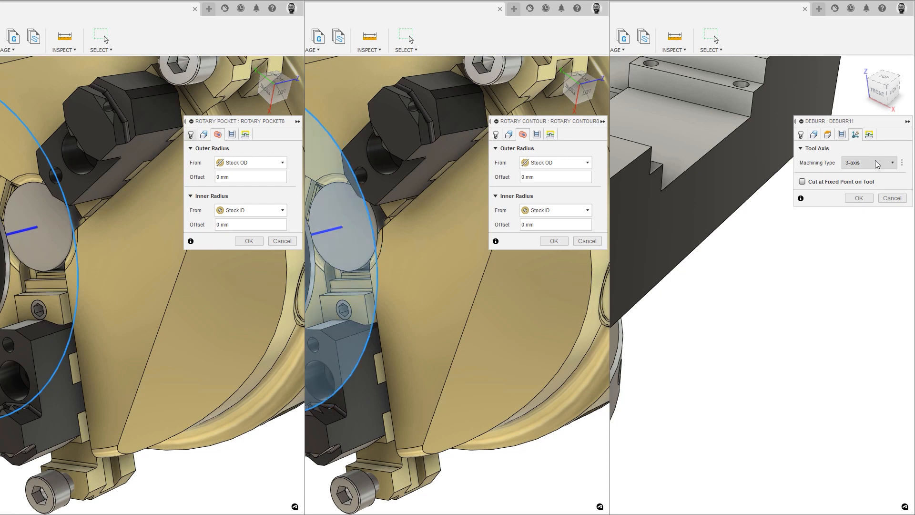
{"action": "left_click", "coordinate": [892, 162]}
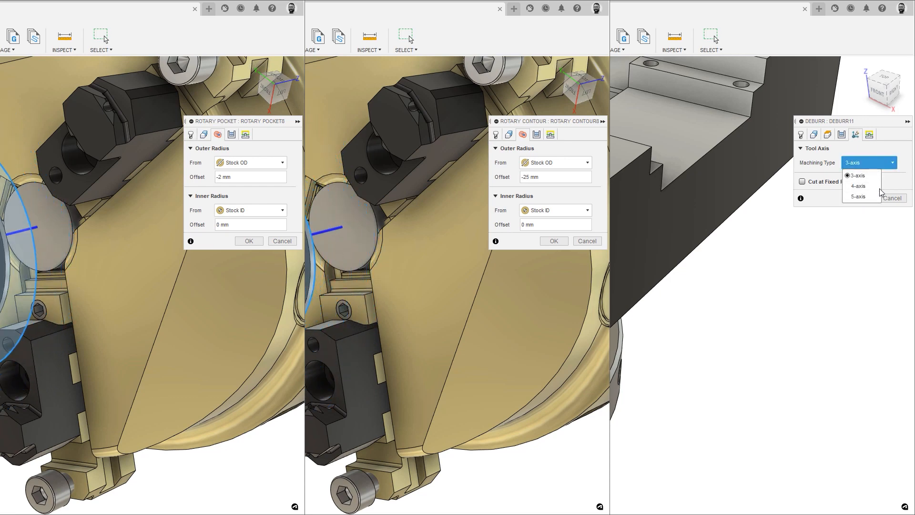
{"action": "left_click", "coordinate": [858, 197]}
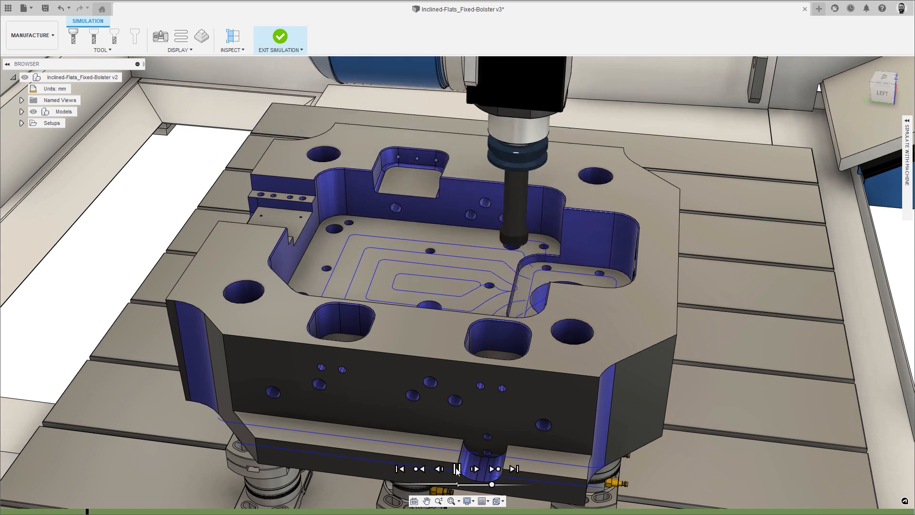
Step: Enable the Inclined Flats preview feature found by searching 'Flats' in Preferences
{"action": "left_click", "coordinate": [475, 469]}
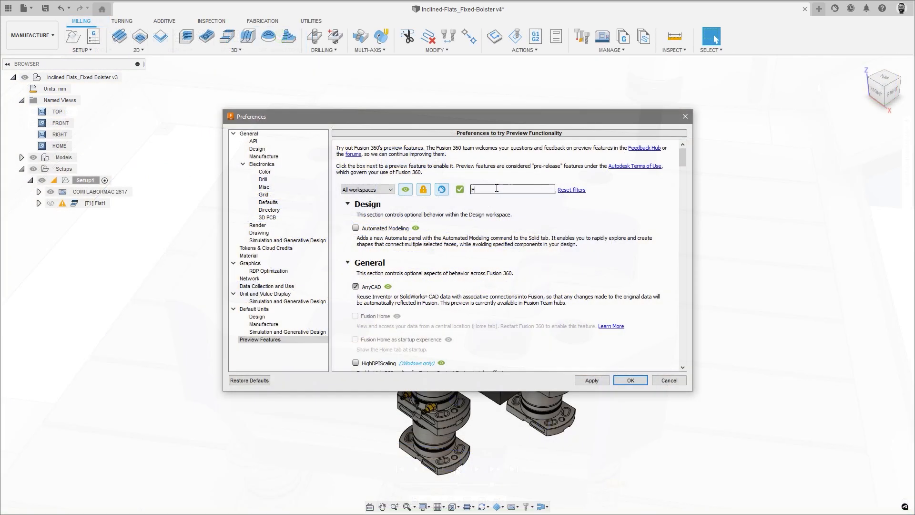
{"action": "type", "text": "lats"}
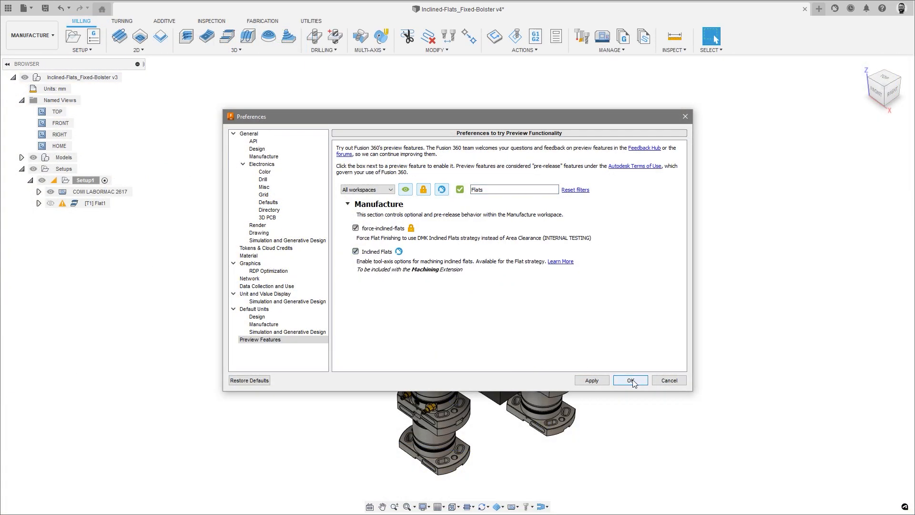
{"action": "left_click", "coordinate": [630, 380]}
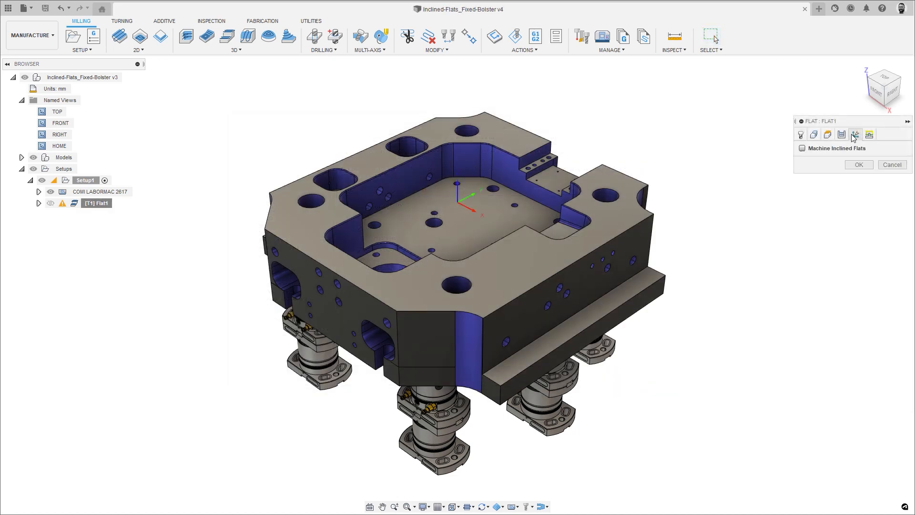
Step: Make Flat1 machine inclined flats and simulate the bolster's toolpaths
{"action": "left_click", "coordinate": [802, 148]}
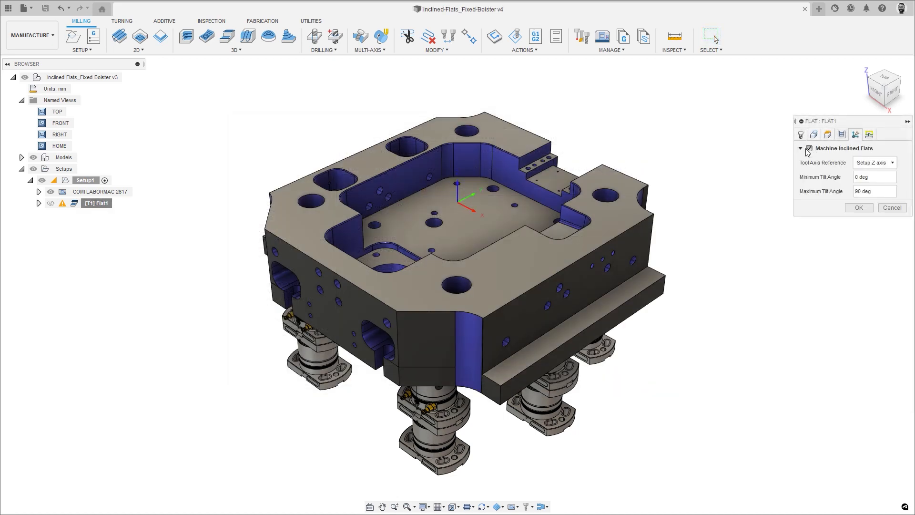
{"action": "left_click", "coordinate": [858, 207]}
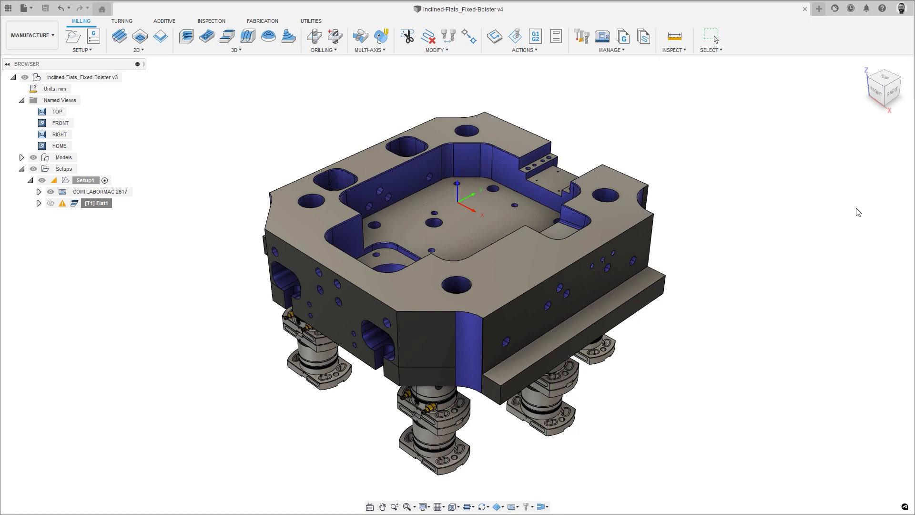
{"action": "left_click", "coordinate": [97, 202]}
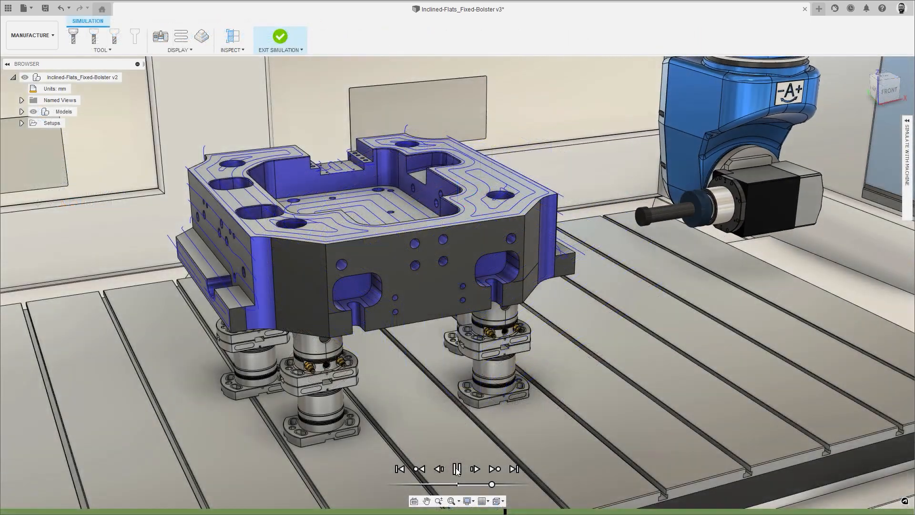
{"action": "left_click", "coordinate": [456, 468]}
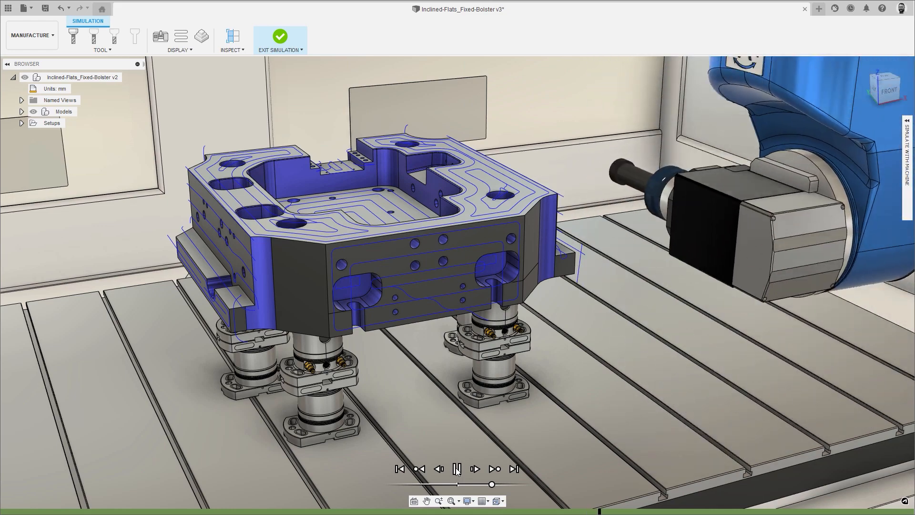
{"action": "left_click", "coordinate": [457, 469]}
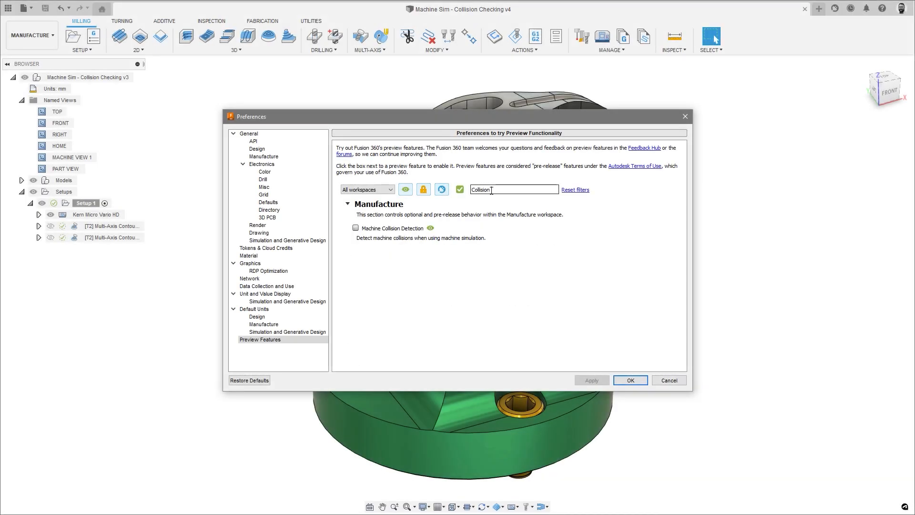
Step: Enable Machine Collision Detection and play the multi-axis contour simulation on the machine
{"action": "left_click", "coordinate": [355, 228]}
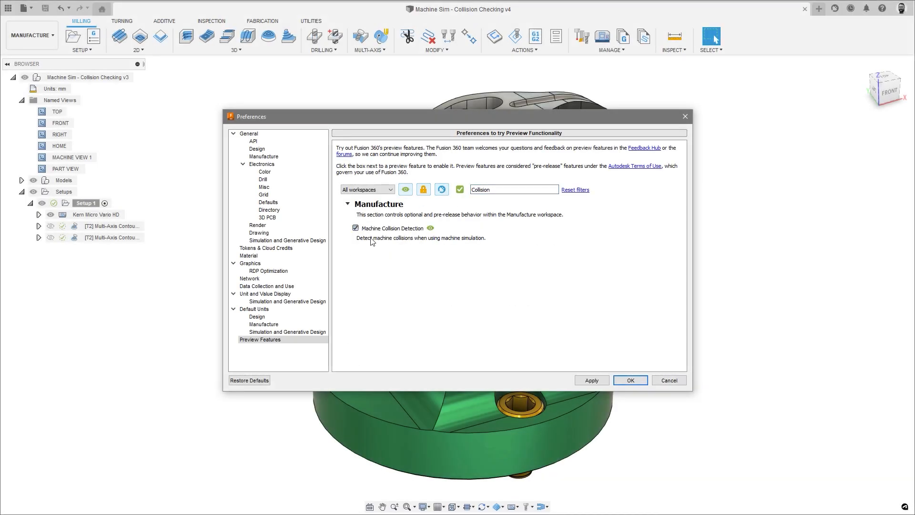
{"action": "left_click", "coordinate": [630, 381]}
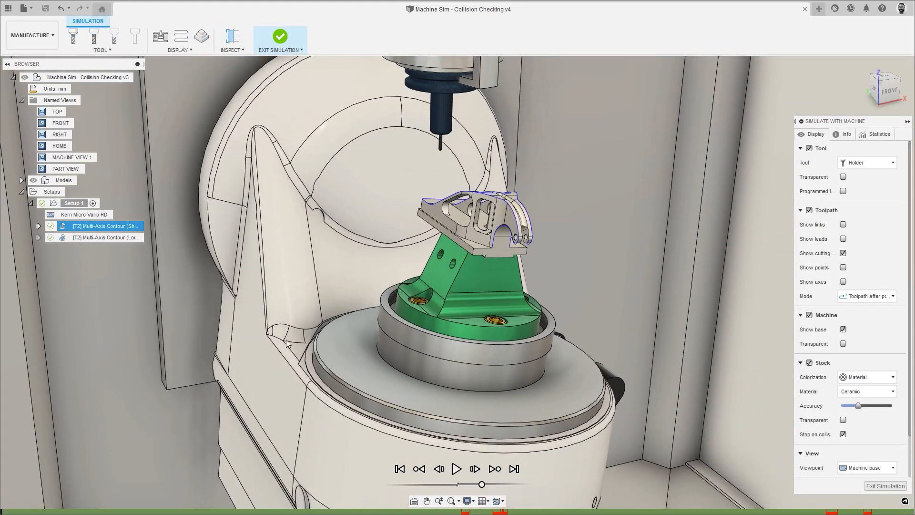
{"action": "left_click", "coordinate": [456, 468]}
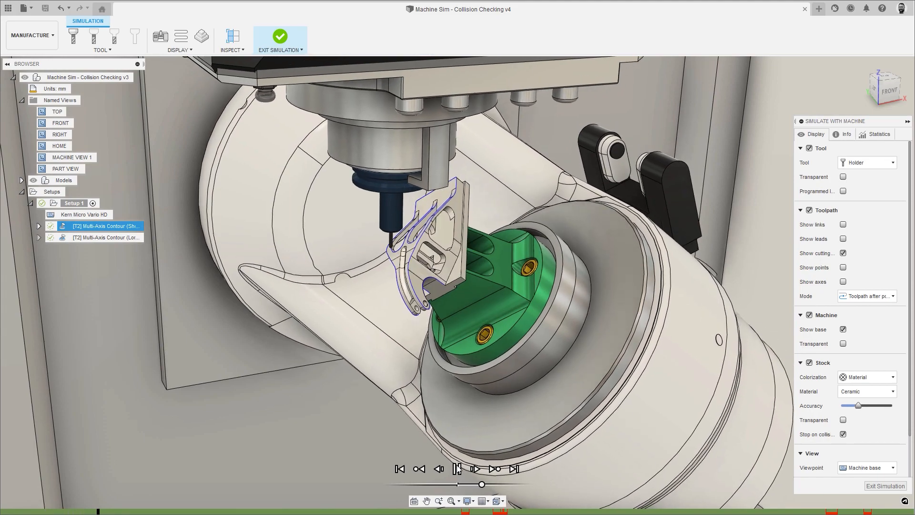
{"action": "left_click", "coordinate": [458, 468]}
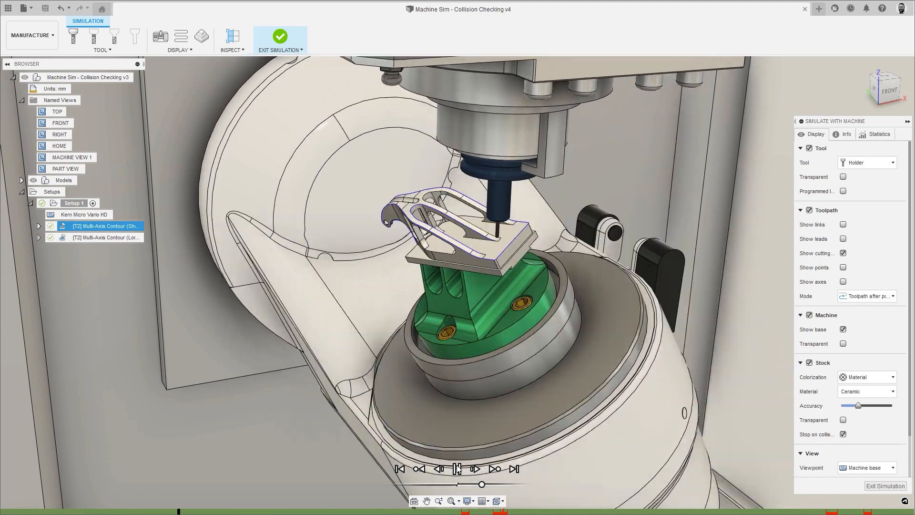
{"action": "left_click", "coordinate": [474, 468]}
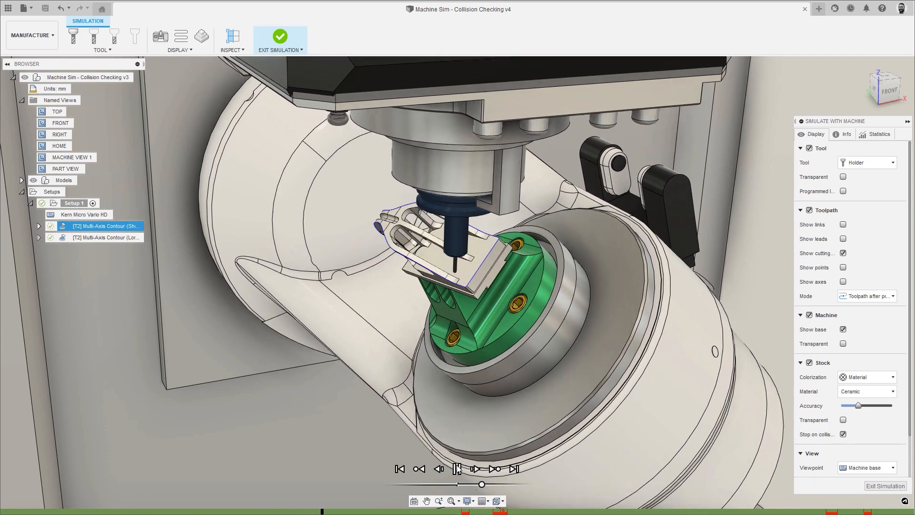
{"action": "left_click", "coordinate": [475, 469]}
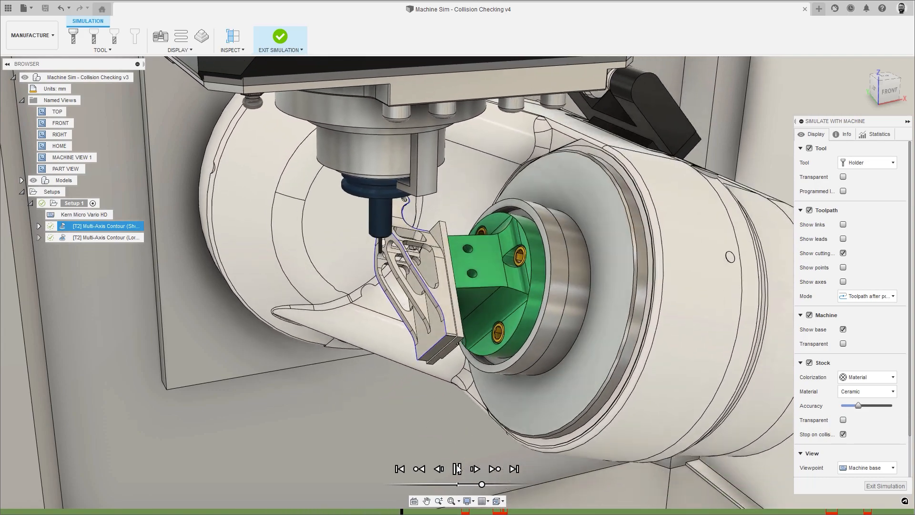
{"action": "left_click", "coordinate": [475, 468]}
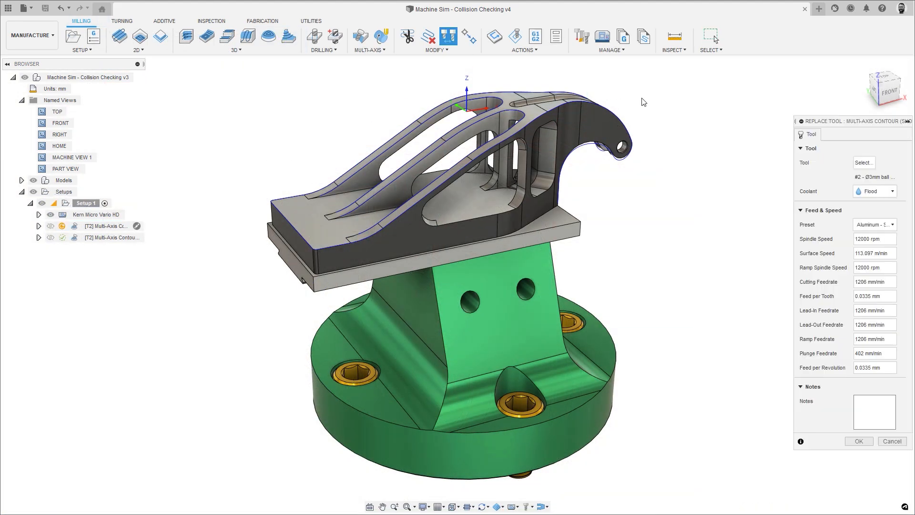
Step: Replace the contour's tool with the 3mm ball endmill from the library and re-simulate
{"action": "left_click", "coordinate": [863, 162]}
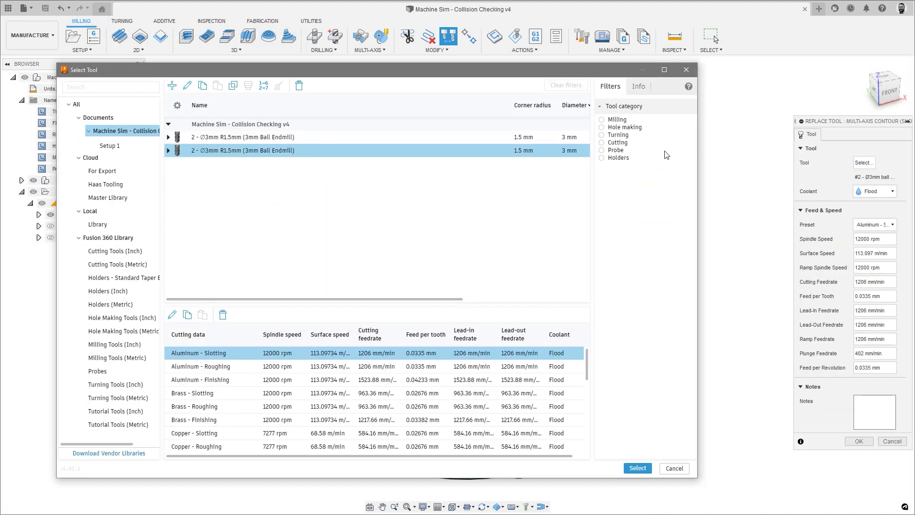
{"action": "left_click", "coordinate": [638, 86]}
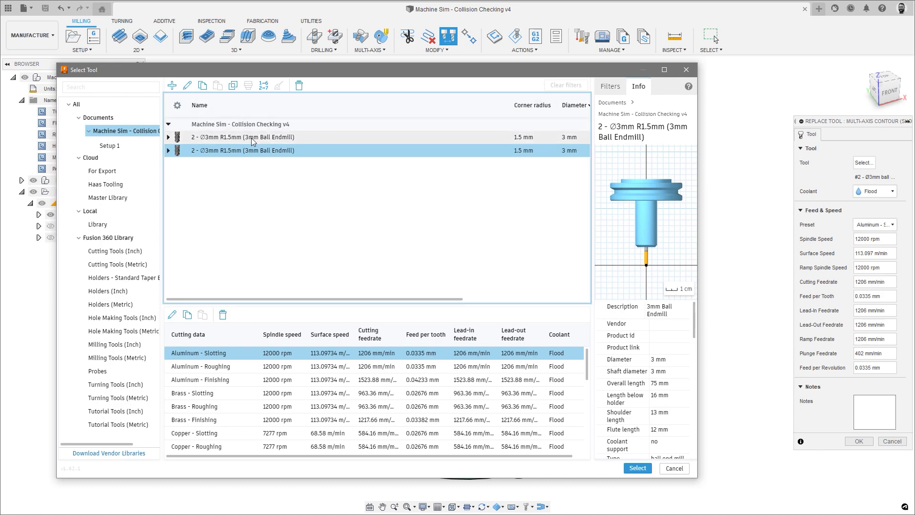
{"action": "left_click", "coordinate": [239, 136]}
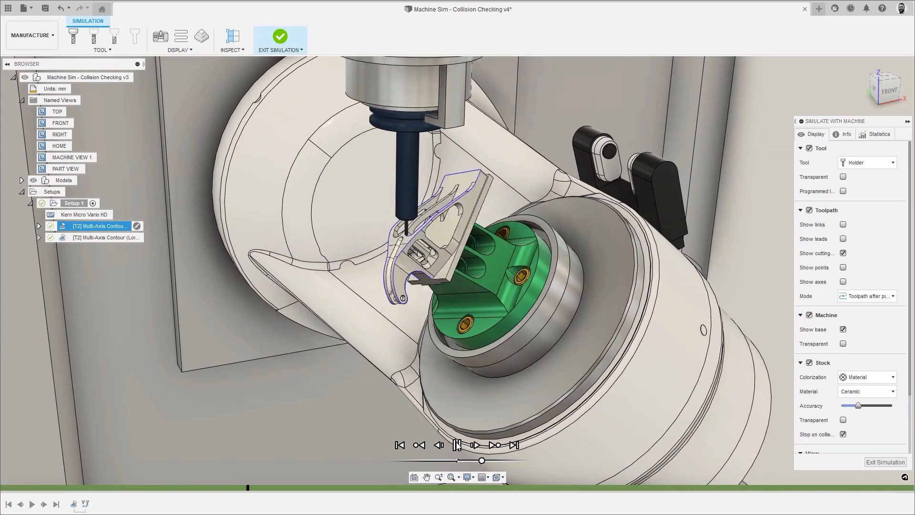
{"action": "left_click", "coordinate": [474, 444]}
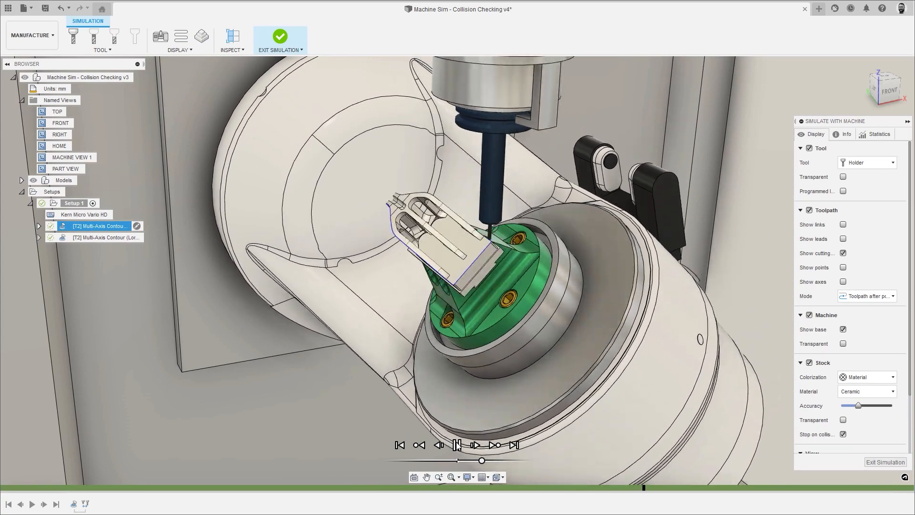
{"action": "left_click", "coordinate": [456, 445]}
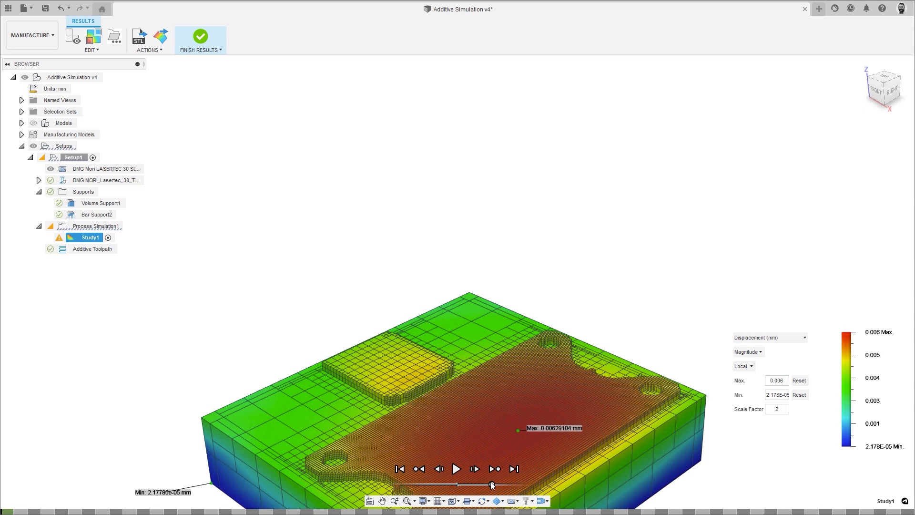
Step: Play Study1's displacement results through the build up to about 1.26 mm maximum
{"action": "left_click", "coordinate": [456, 469]}
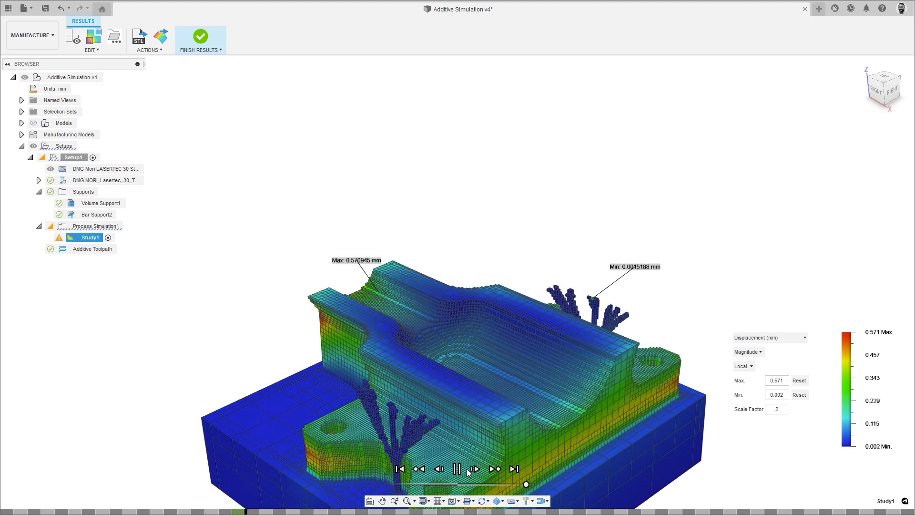
{"action": "left_click", "coordinate": [473, 469]}
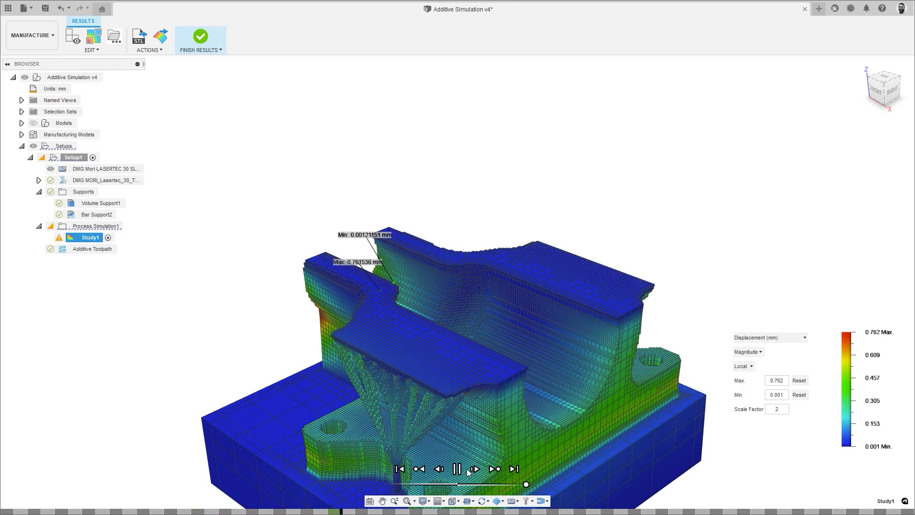
{"action": "left_click", "coordinate": [474, 469]}
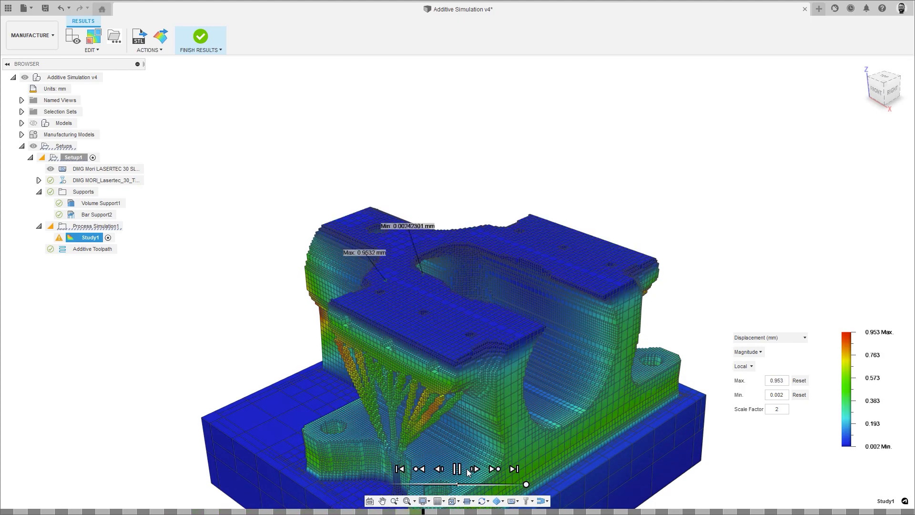
{"action": "left_click", "coordinate": [473, 469]}
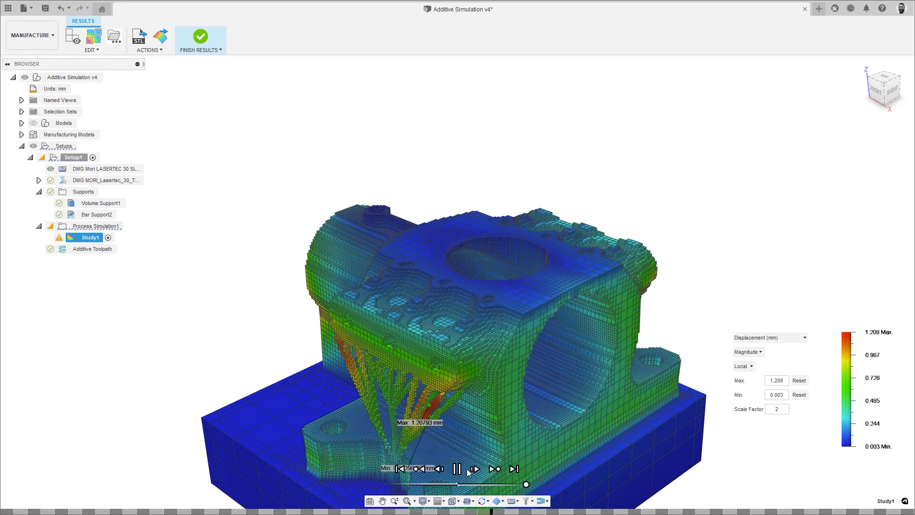
{"action": "left_click", "coordinate": [473, 469]}
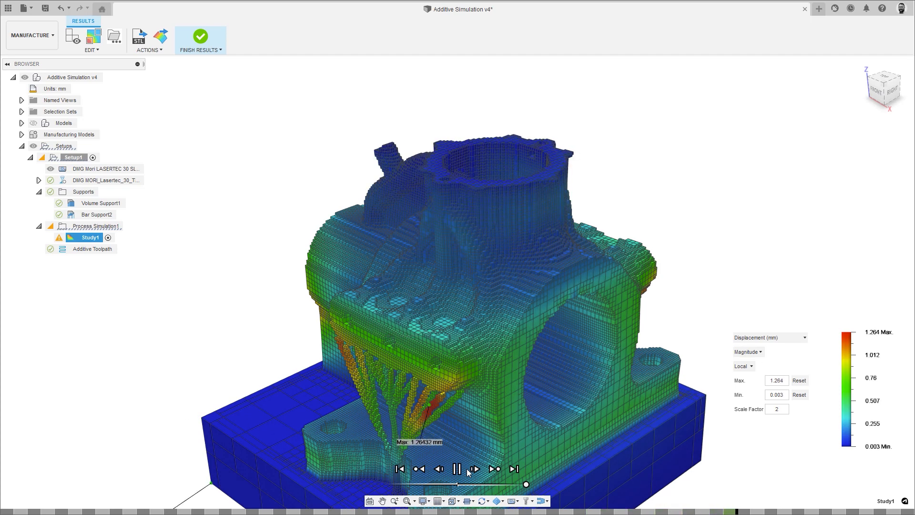
{"action": "left_click", "coordinate": [474, 469]}
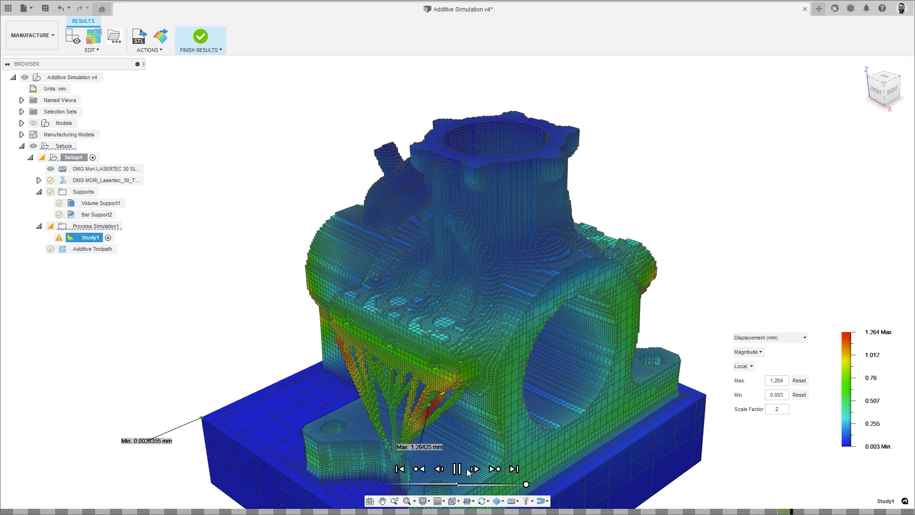
{"action": "left_click", "coordinate": [474, 469]}
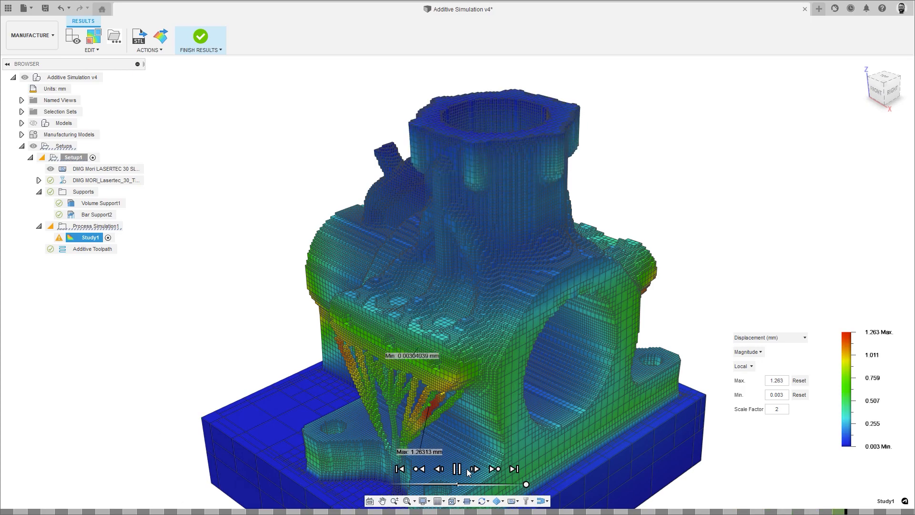
{"action": "left_click", "coordinate": [474, 469]}
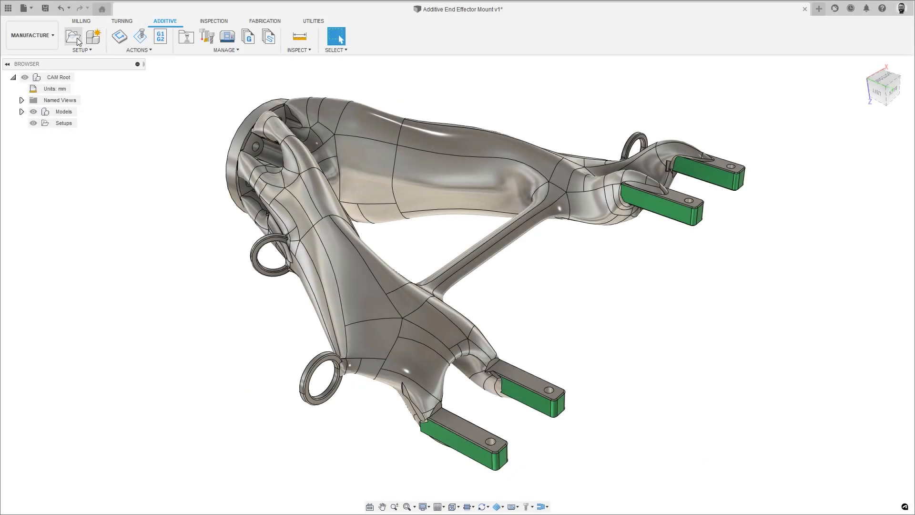
Step: Start a new additive setup and filter the machine library to SLS printers, narrowing to Sinterit
{"action": "left_click", "coordinate": [74, 36]}
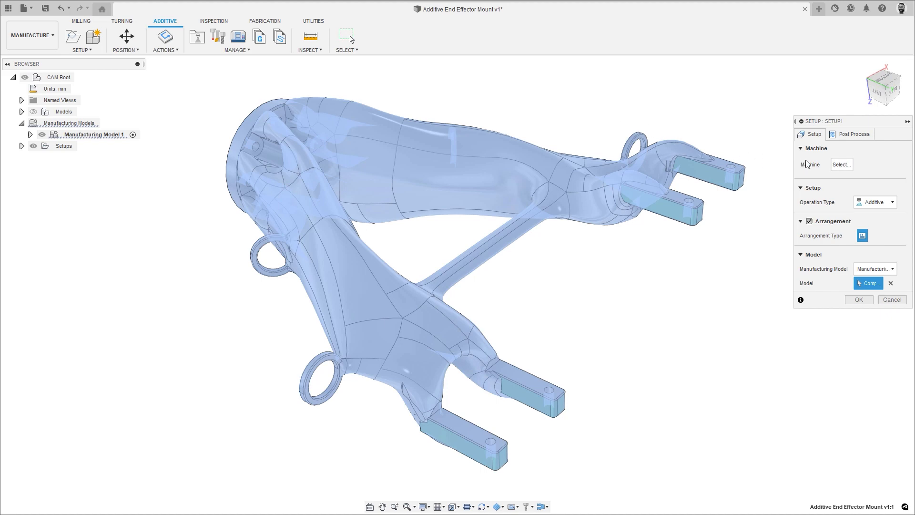
{"action": "left_click", "coordinate": [841, 164]}
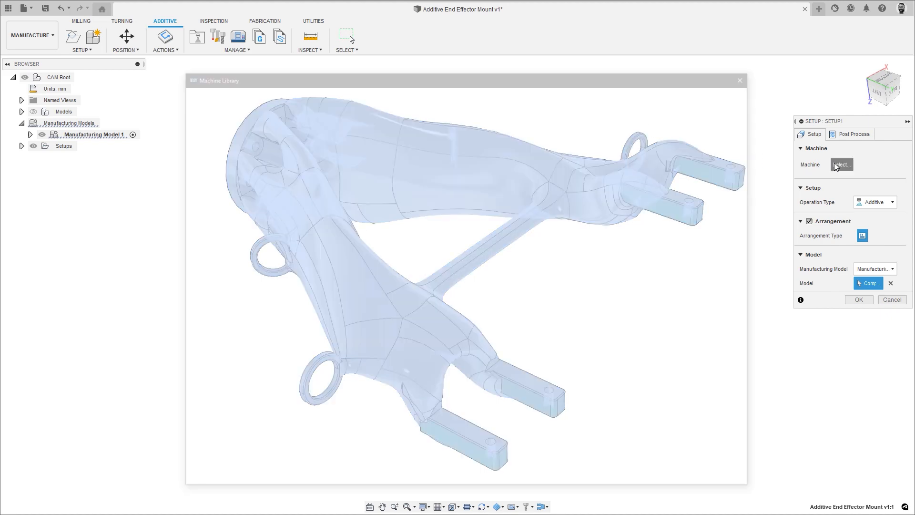
{"action": "left_click", "coordinate": [841, 165]}
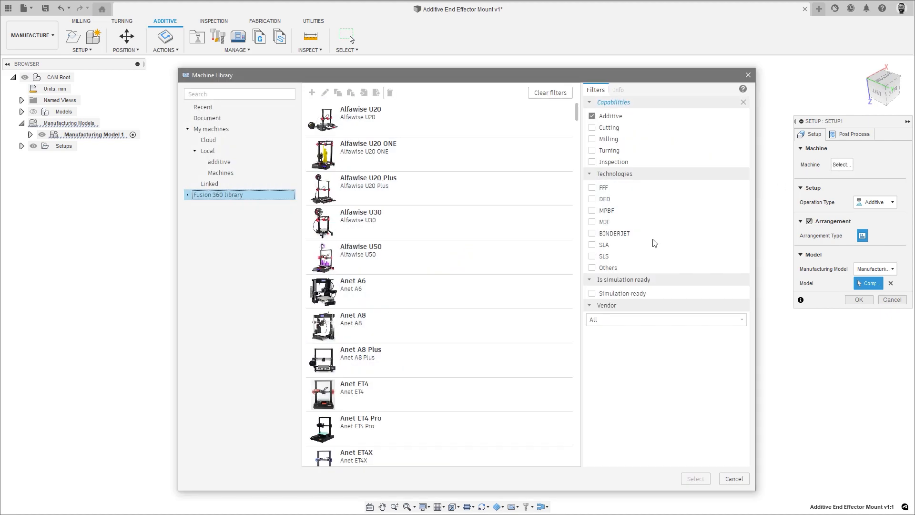
{"action": "left_click", "coordinate": [592, 256]}
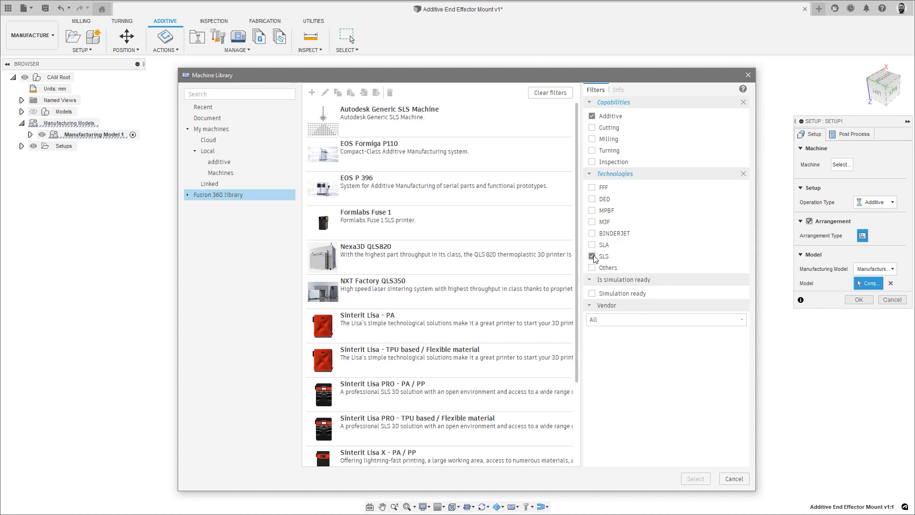
{"action": "left_click", "coordinate": [591, 256]}
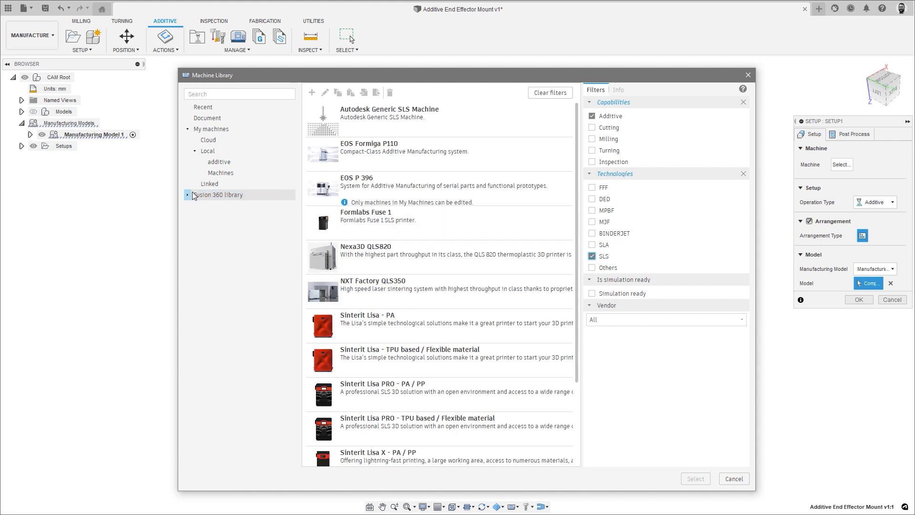
{"action": "left_click", "coordinate": [189, 195]}
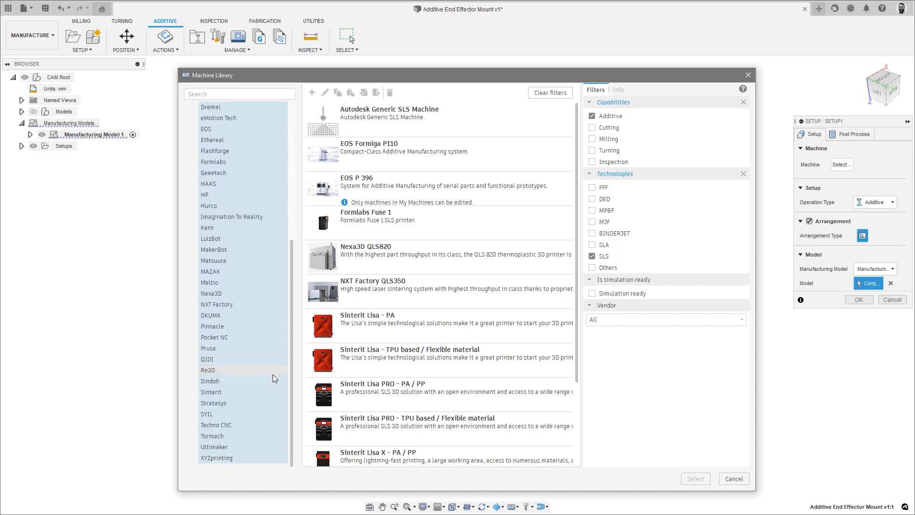
{"action": "left_click", "coordinate": [212, 392]}
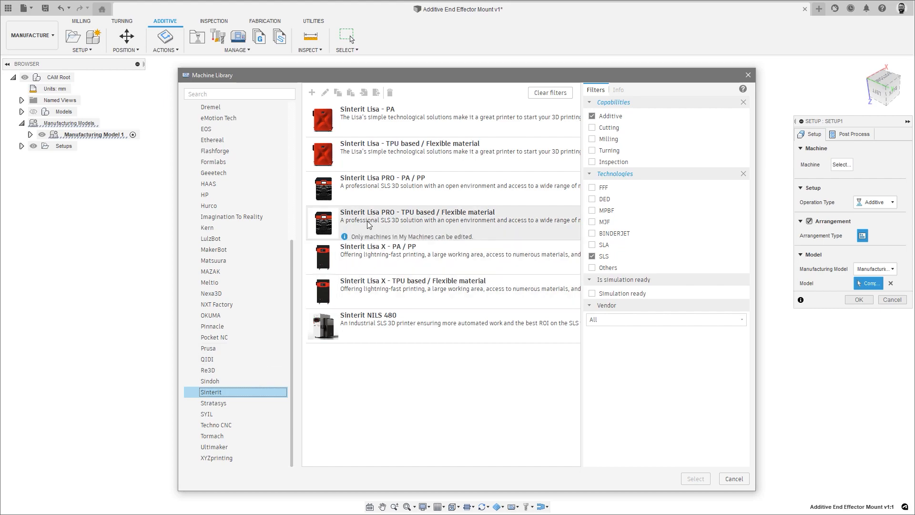
Step: View the HP 3D Printers add-in store page
{"action": "left_click", "coordinate": [617, 90]}
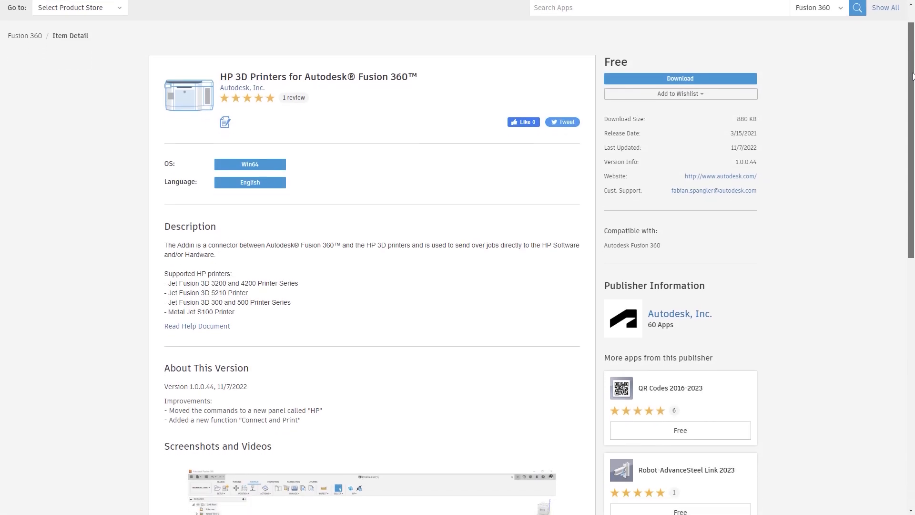
{"action": "scroll", "scroll_direction": "down", "scroll_amount": 3}
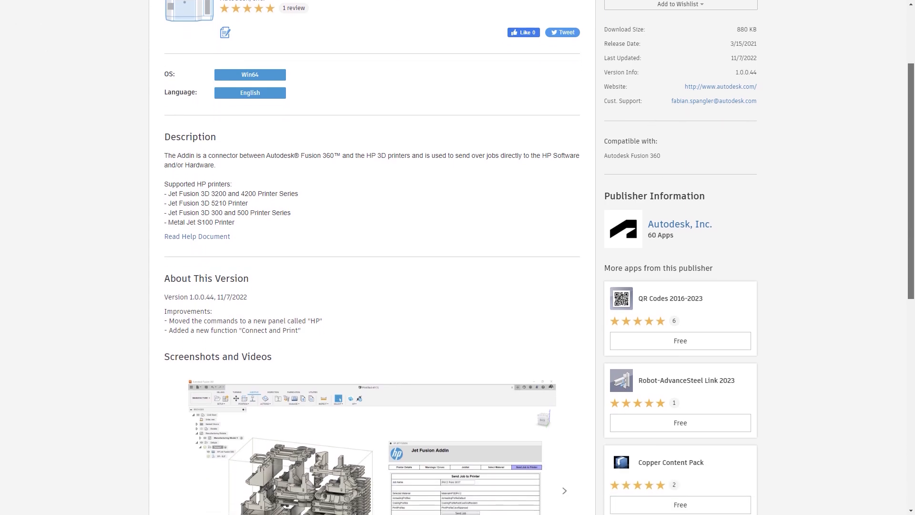
{"action": "scroll", "scroll_direction": "down", "scroll_amount": 3}
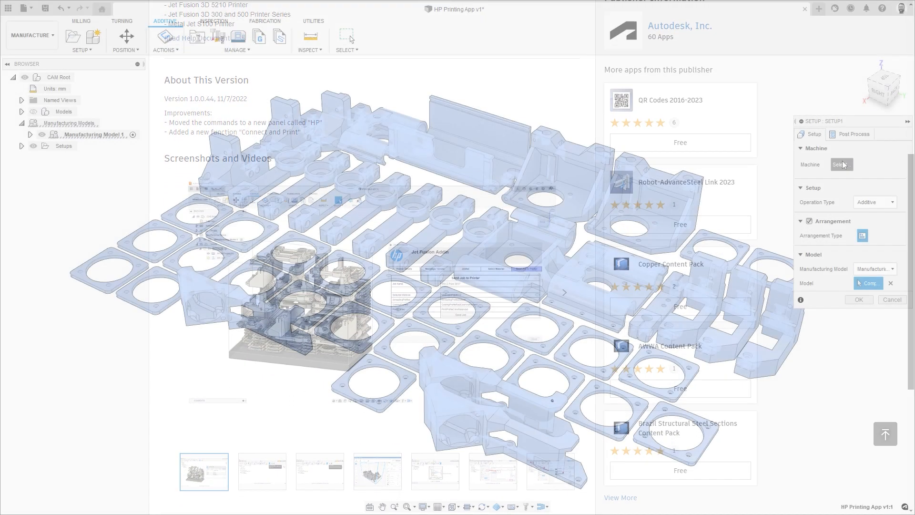
Step: Select the HP Jet Fusion 580 with MJF print settings and arrange the parts in the setup
{"action": "left_click", "coordinate": [841, 165]}
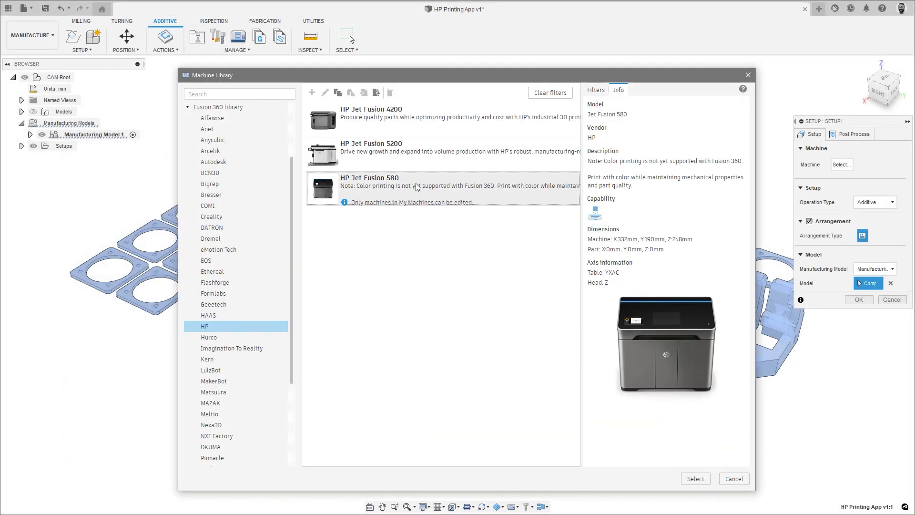
{"action": "left_click", "coordinate": [695, 478]}
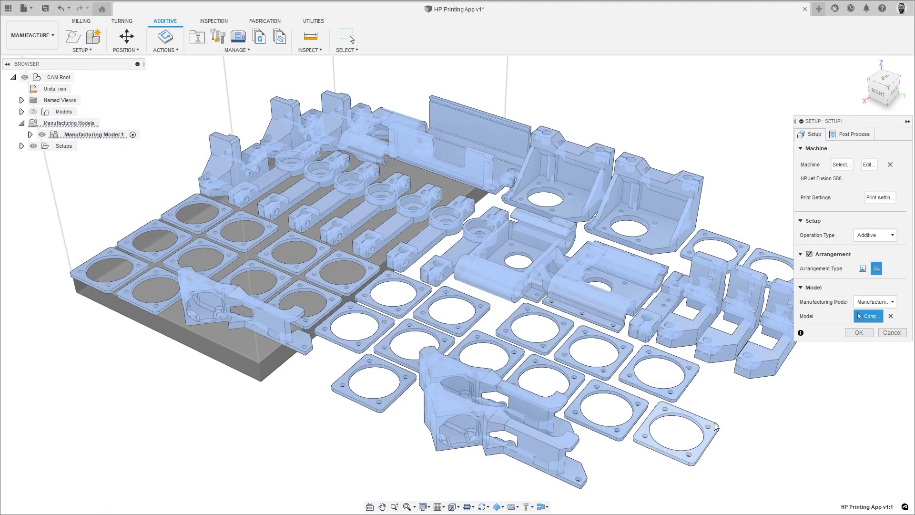
{"action": "left_click", "coordinate": [878, 197]}
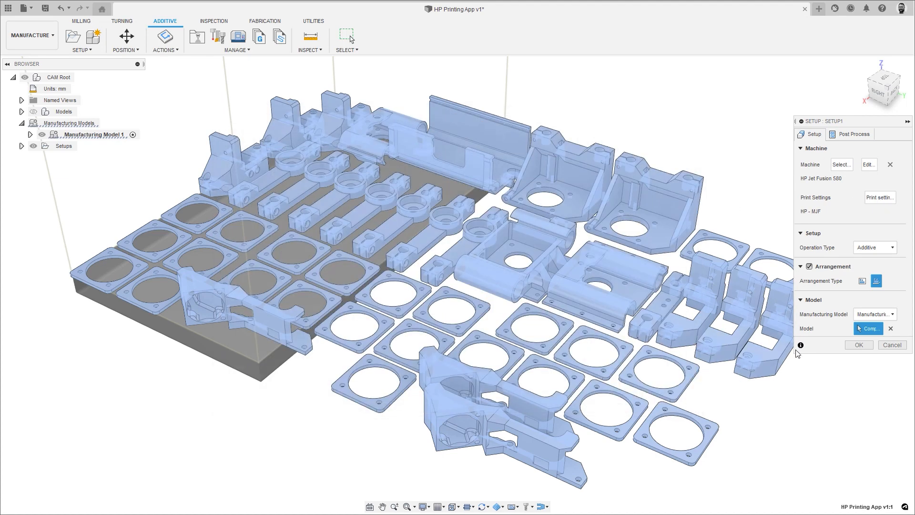
{"action": "left_click", "coordinate": [858, 344]}
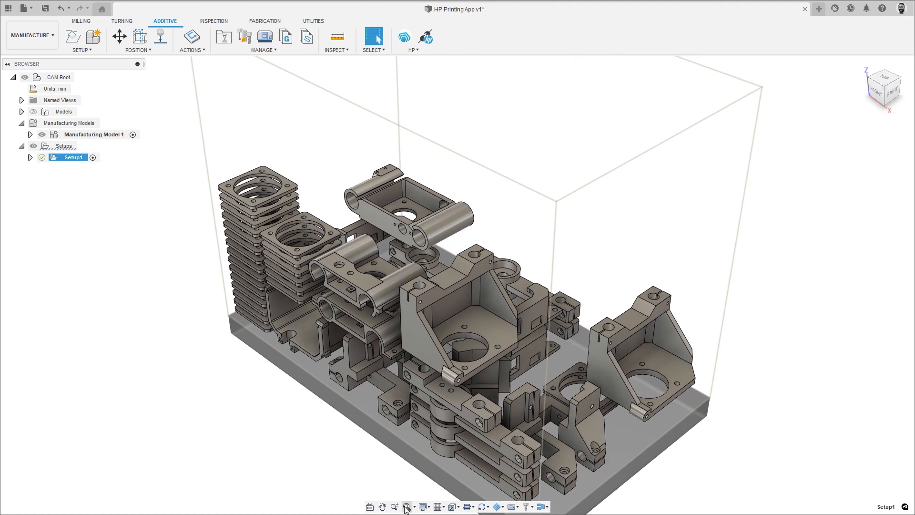
Step: In the HP Jet Fusion add-in, confirm the material and name the print job 'Parts'
{"action": "left_click", "coordinate": [404, 37]}
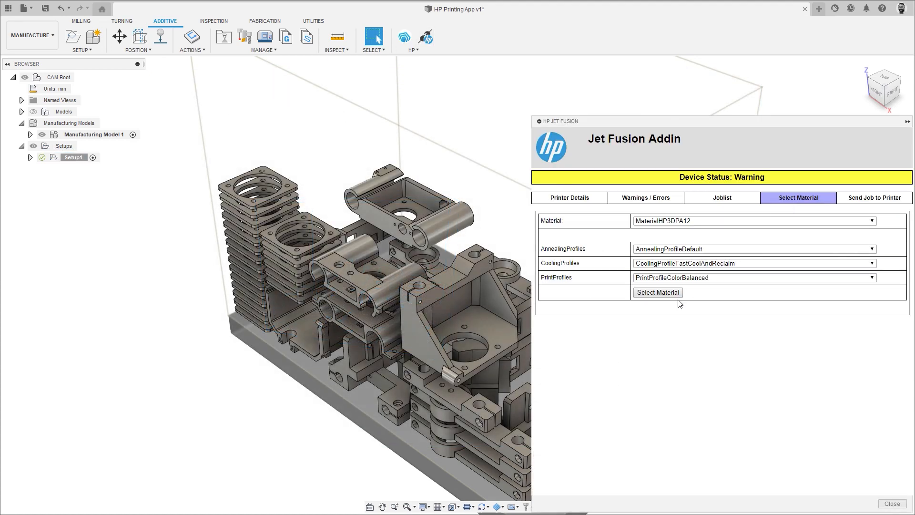
{"action": "left_click", "coordinate": [874, 198]}
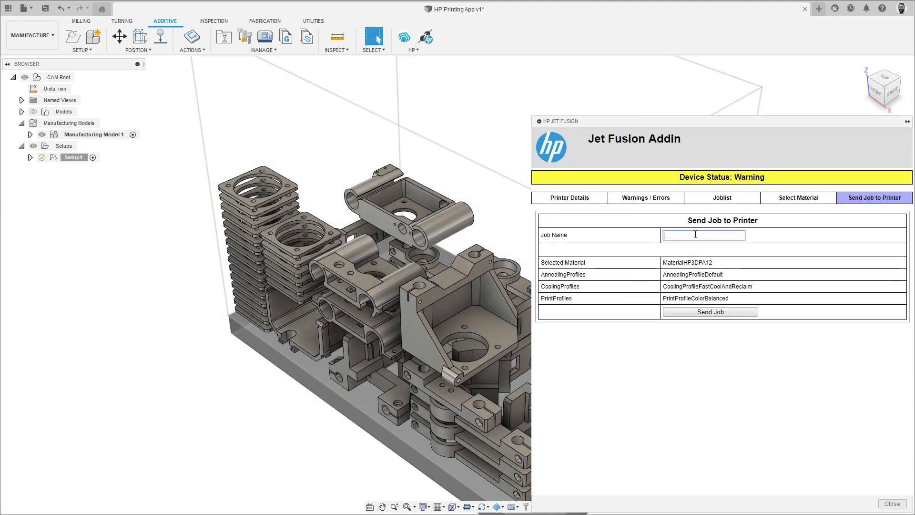
{"action": "type", "text": "Parts"}
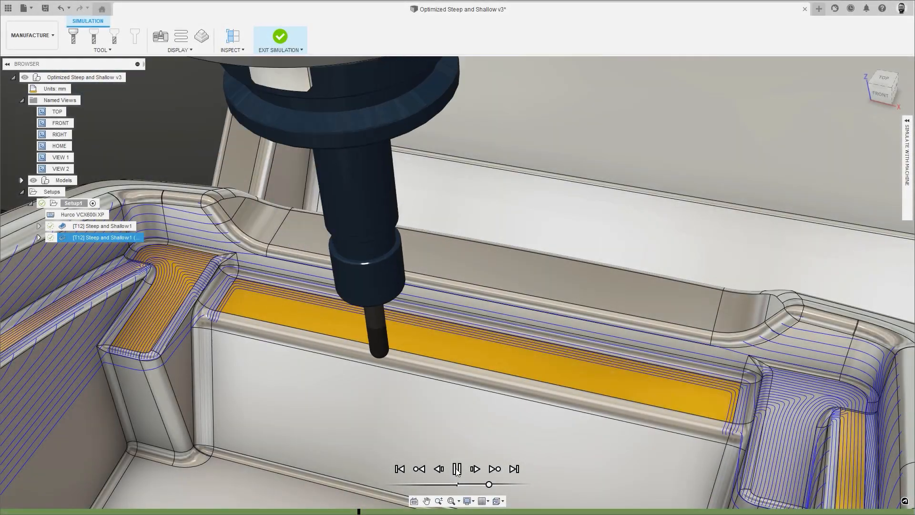
Step: Turn on Optimize Open Pockets under Shallow Passes for the Steep and Shallow operation
{"action": "left_click", "coordinate": [474, 468]}
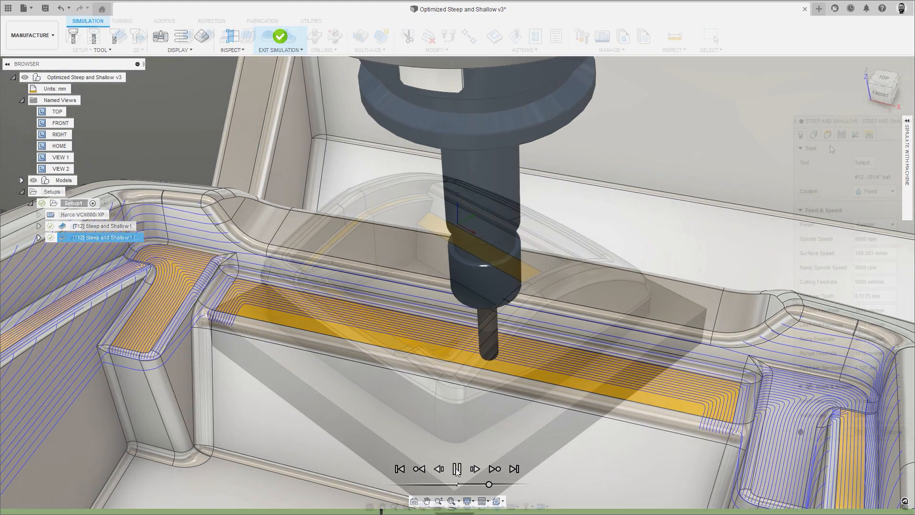
{"action": "left_click", "coordinate": [280, 36]}
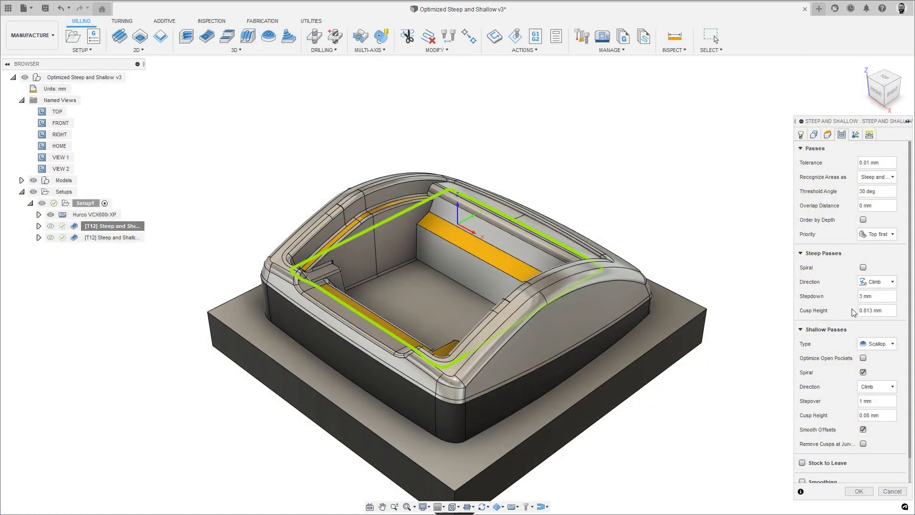
{"action": "left_click", "coordinate": [863, 358]}
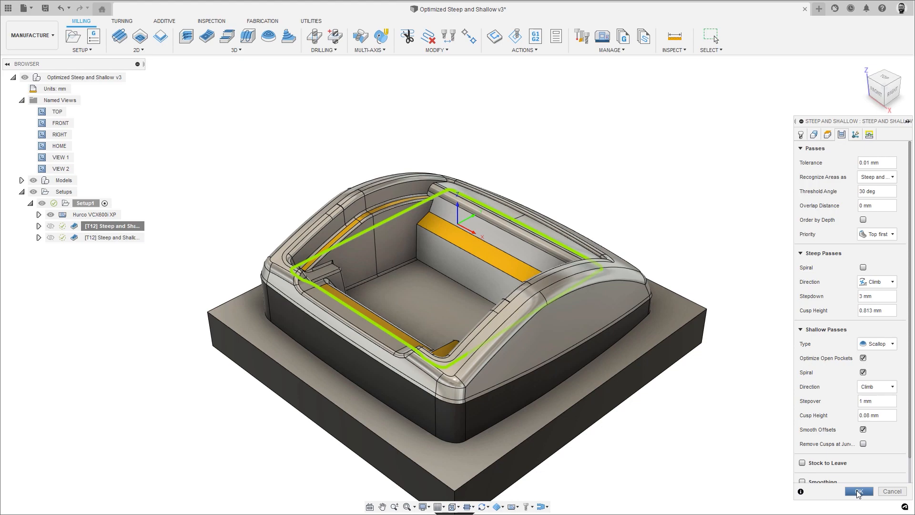
{"action": "left_click", "coordinate": [858, 491]}
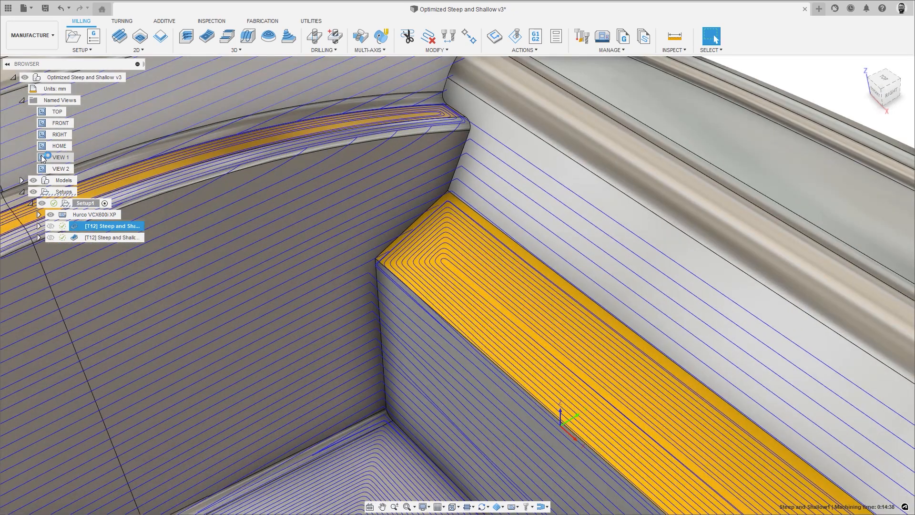
Step: Simulate the regenerated steep and shallow toolpath on the machine
{"action": "left_click", "coordinate": [111, 237]}
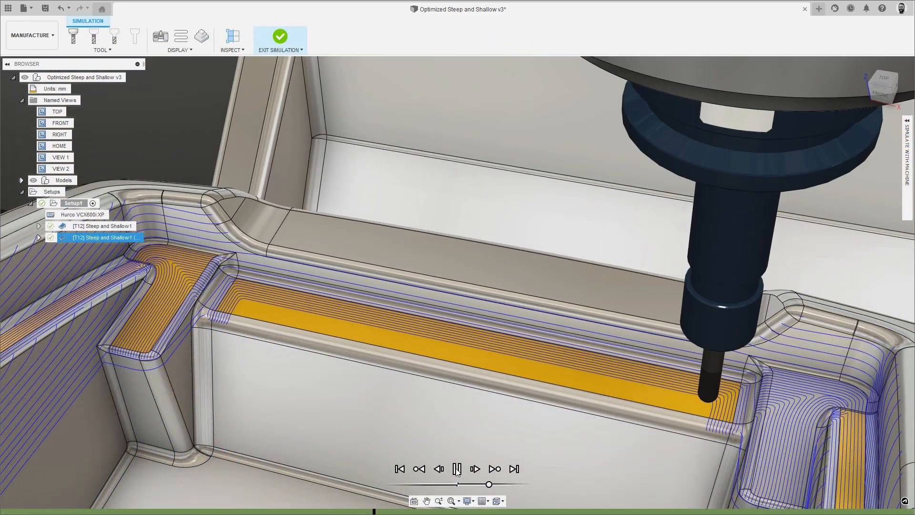
{"action": "left_click", "coordinate": [456, 468]}
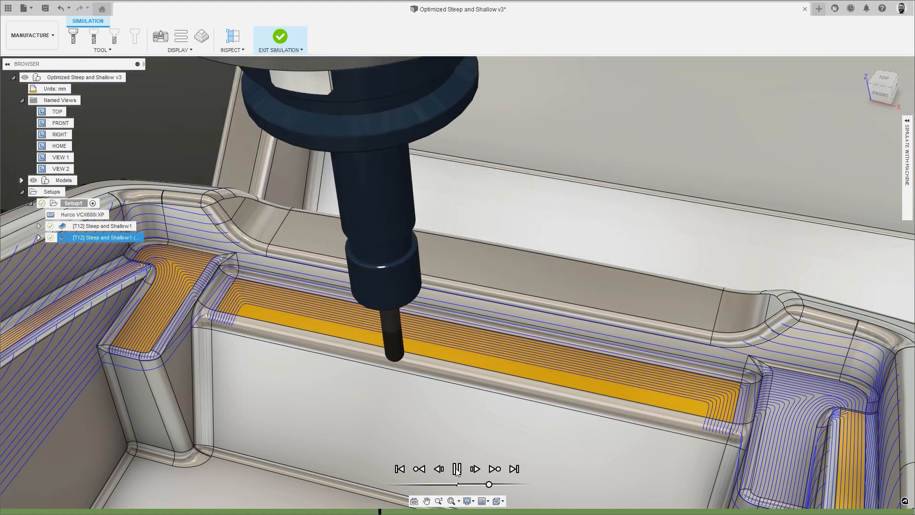
{"action": "left_click", "coordinate": [456, 469]}
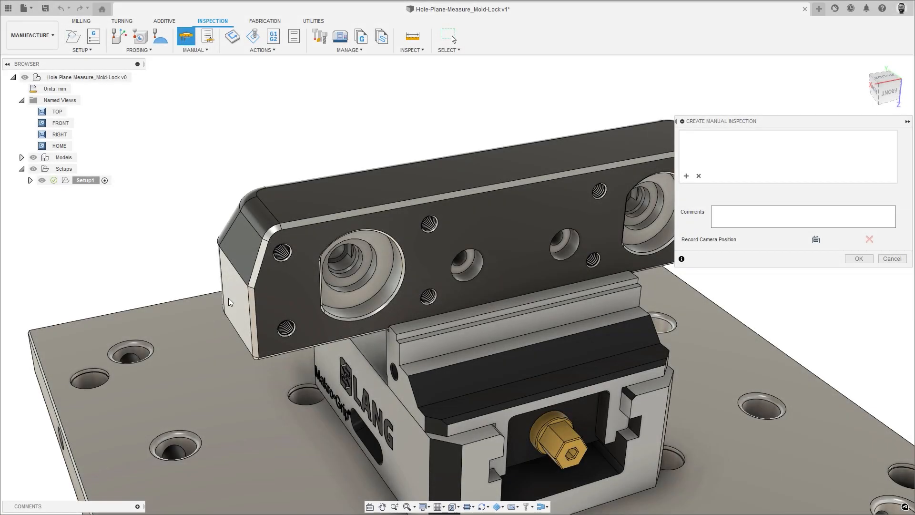
Step: Define a manual inspection from the block's end face measured from maximum distance
{"action": "left_click", "coordinate": [469, 264]}
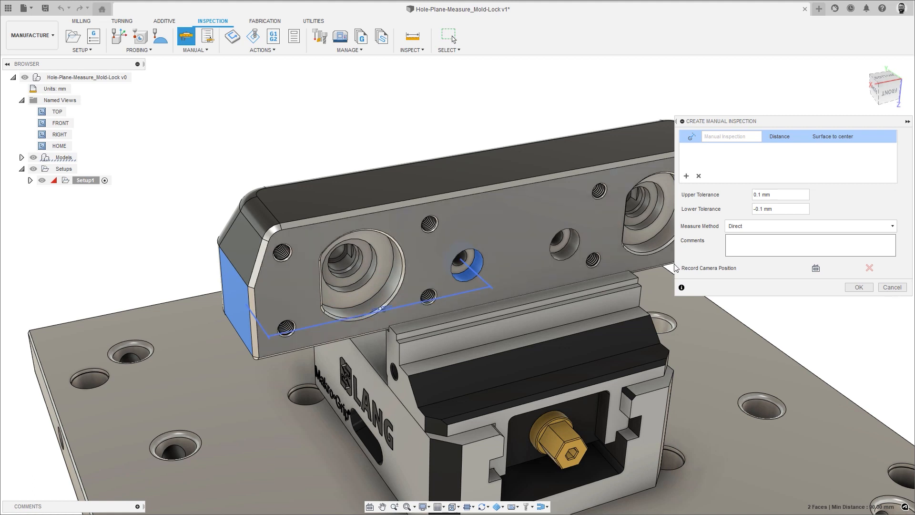
{"action": "left_click", "coordinate": [810, 226]}
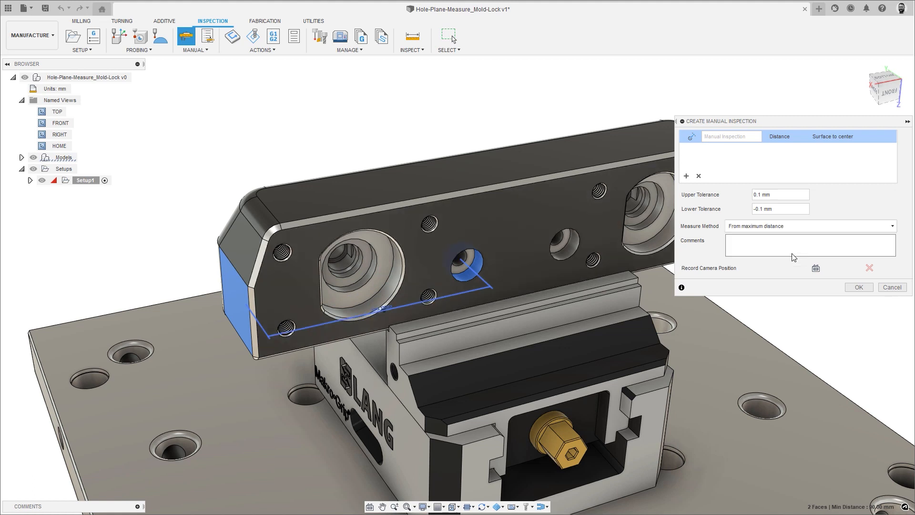
{"action": "left_click", "coordinate": [857, 287]}
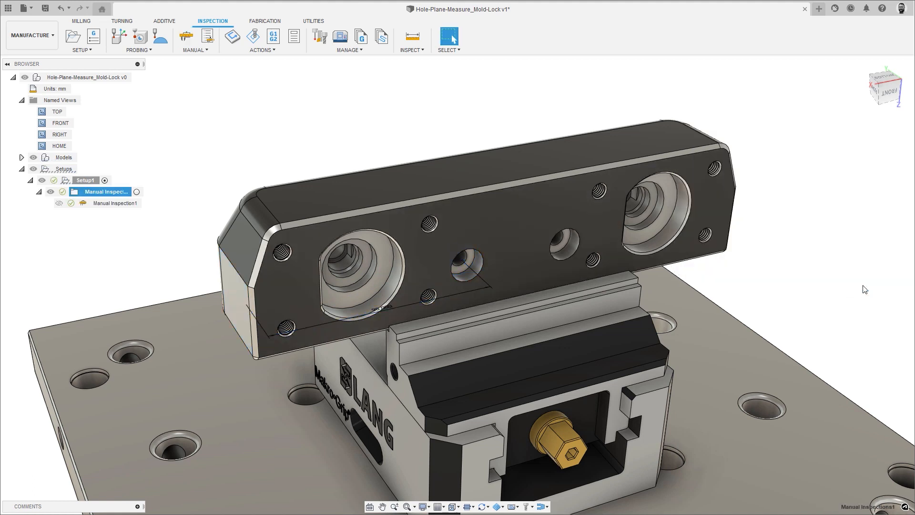
Step: Record the measured inspection value of 105.900 mm and save the result
{"action": "left_click", "coordinate": [206, 36]}
{"action": "type", "text": "105.9"}
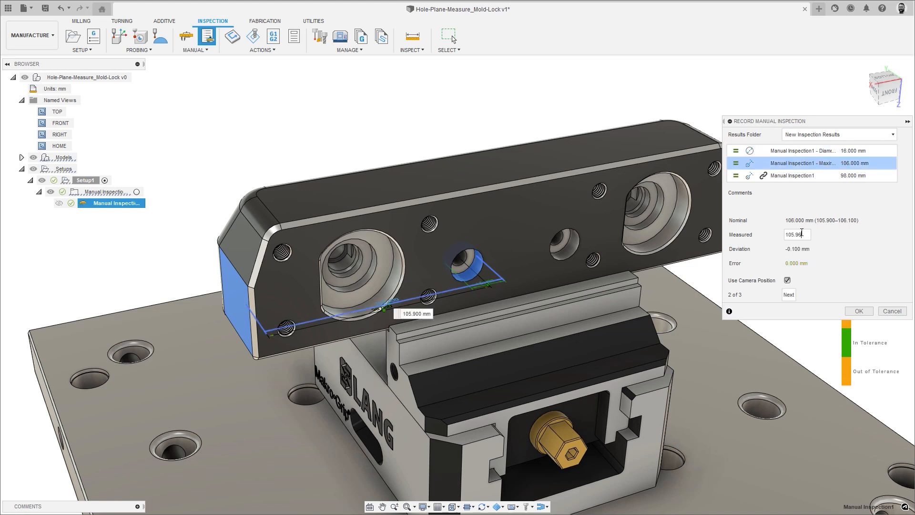
{"action": "left_click", "coordinate": [859, 311]}
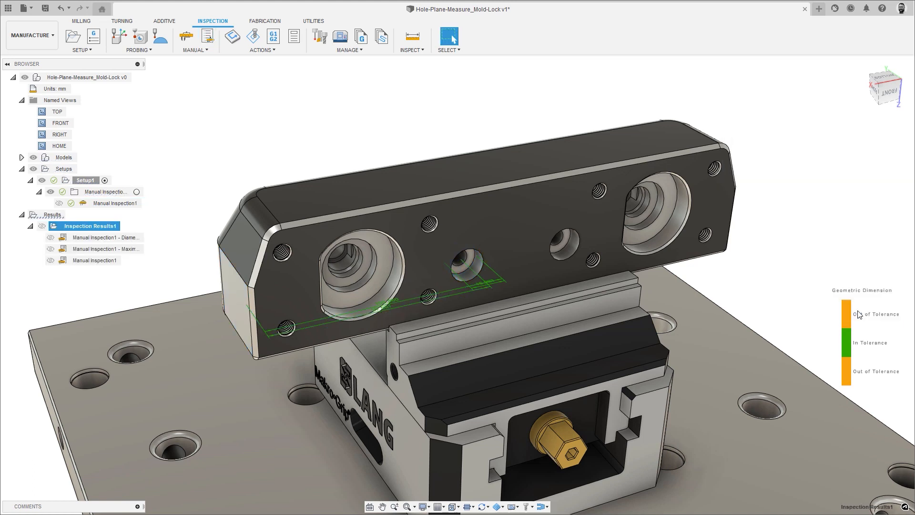